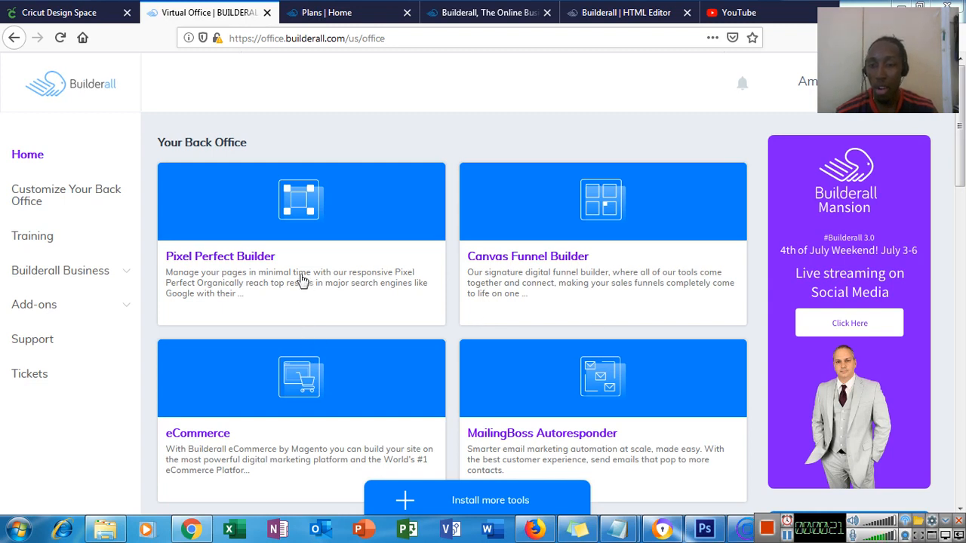
mouse_move(263, 281)
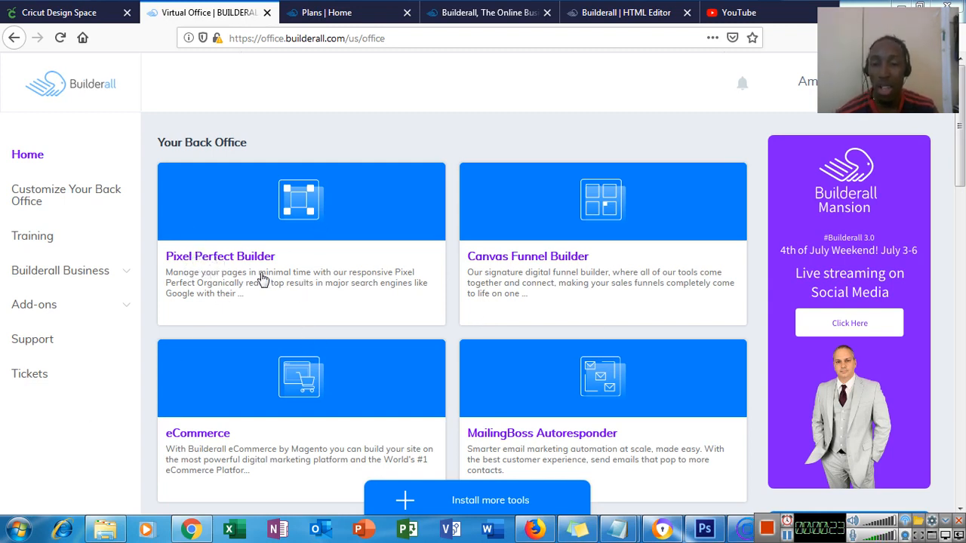
mouse_move(301, 250)
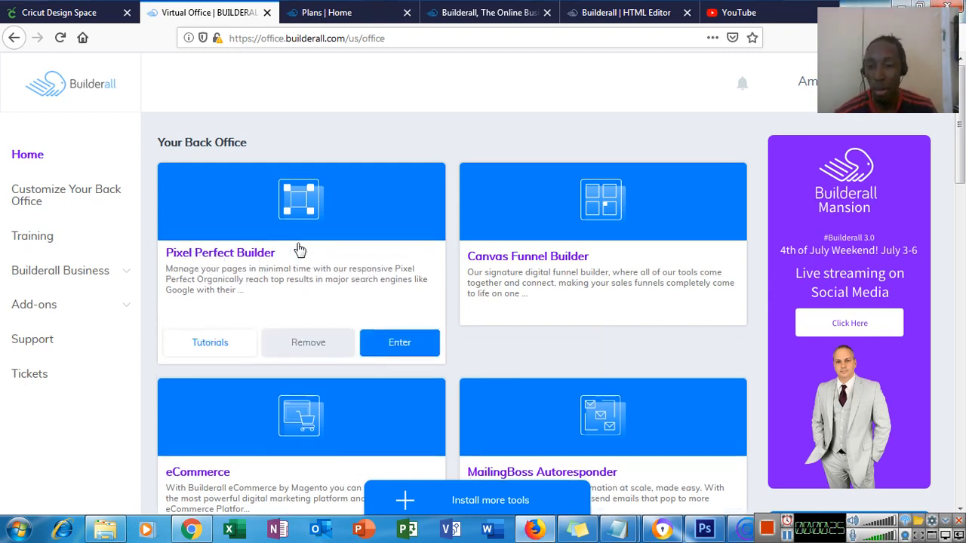
Launch the Pixel Perfect Builder from the Back Office dashboard.
click(399, 342)
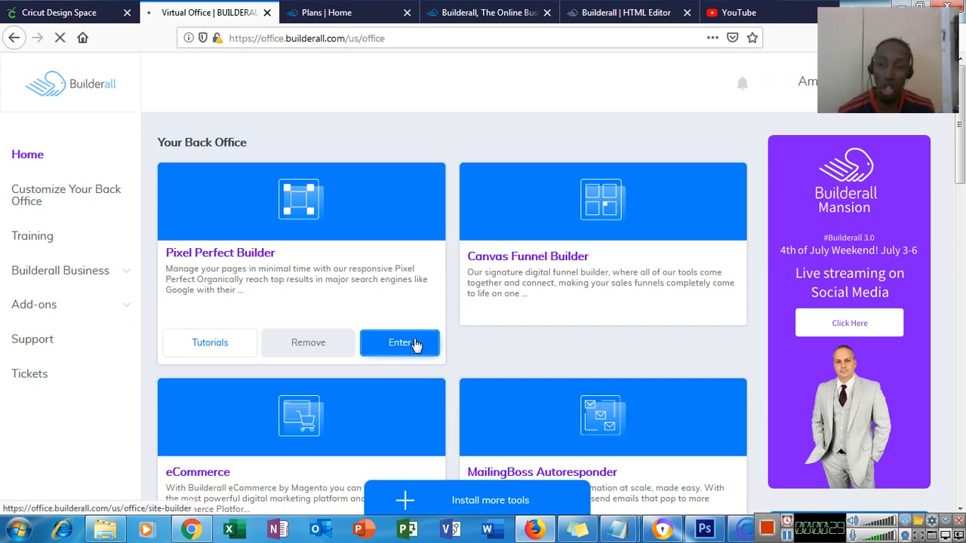
Load the My sites page and look through its ten existing site cards.
click(399, 343)
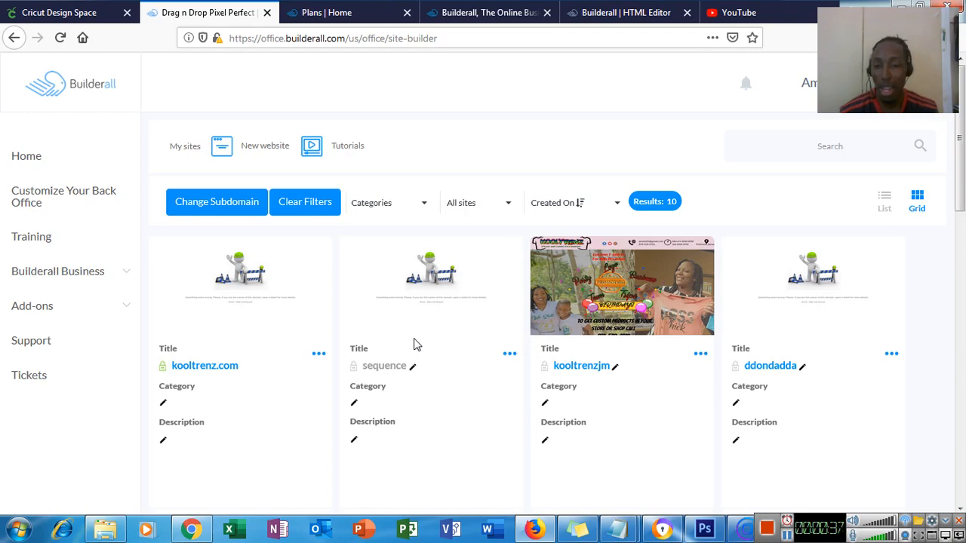
mouse_move(335, 408)
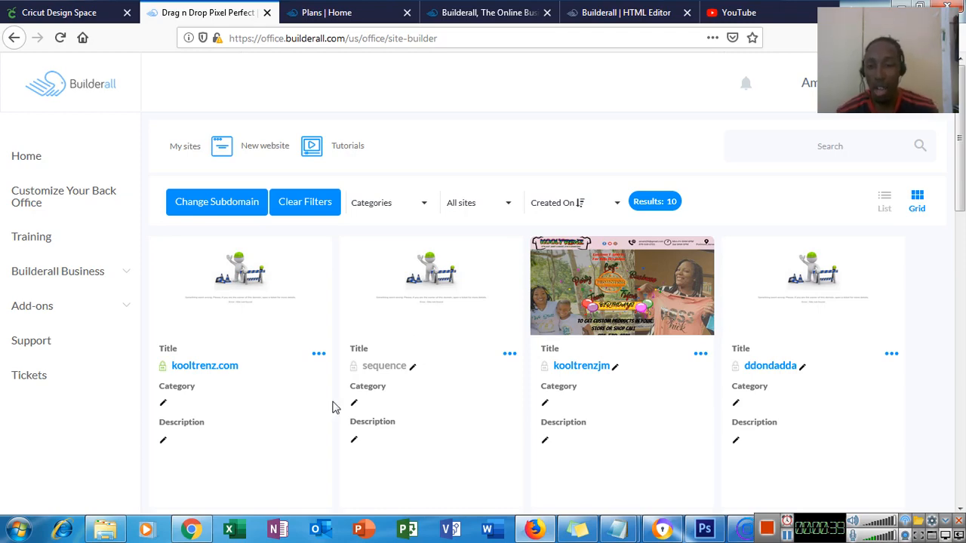
scroll(down, 3)
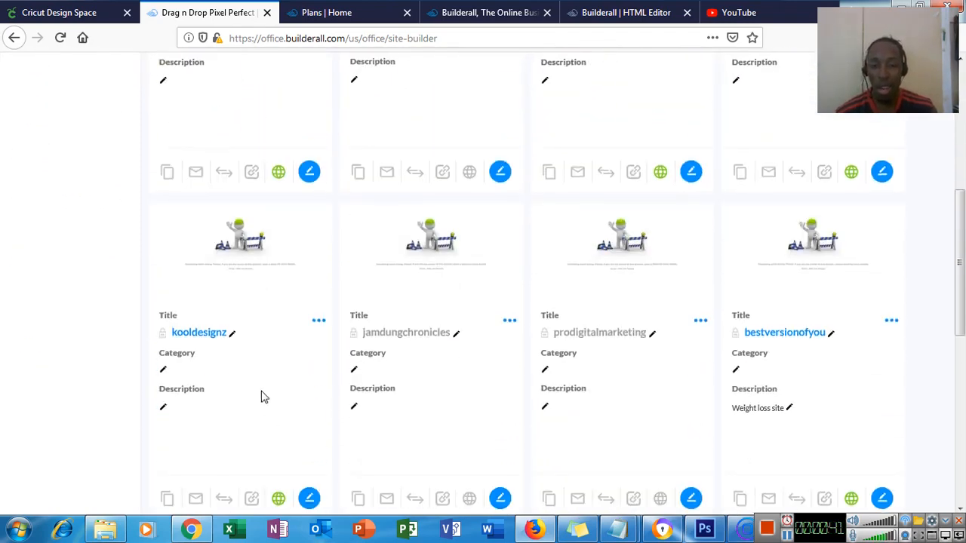
scroll(down, 3)
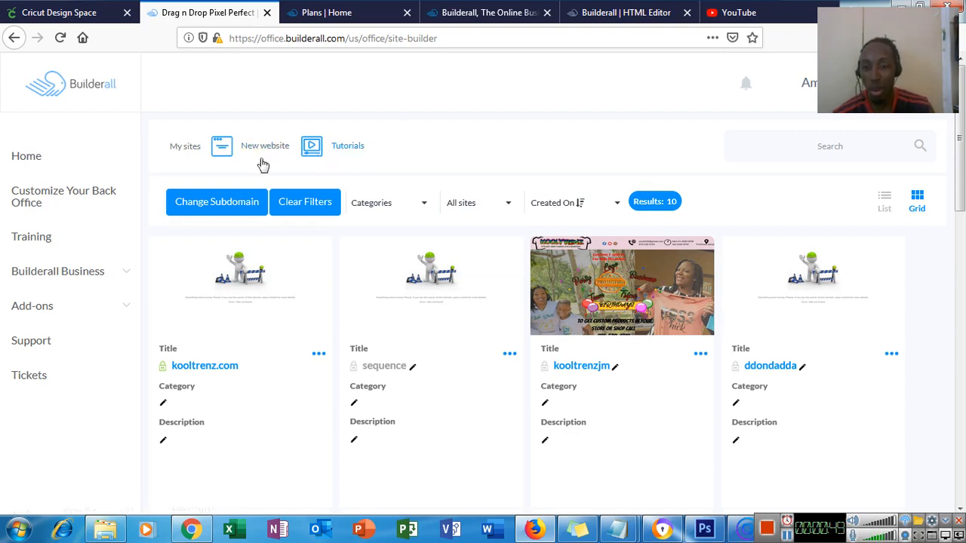
Start a New website and browse the categorized template gallery (Membership Area, Mattress Sales, etc.).
click(265, 145)
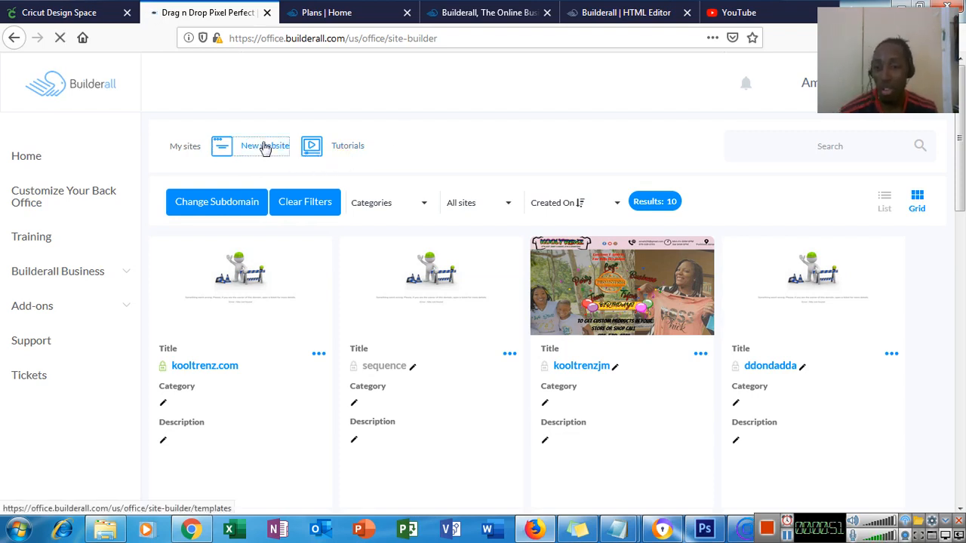
click(264, 145)
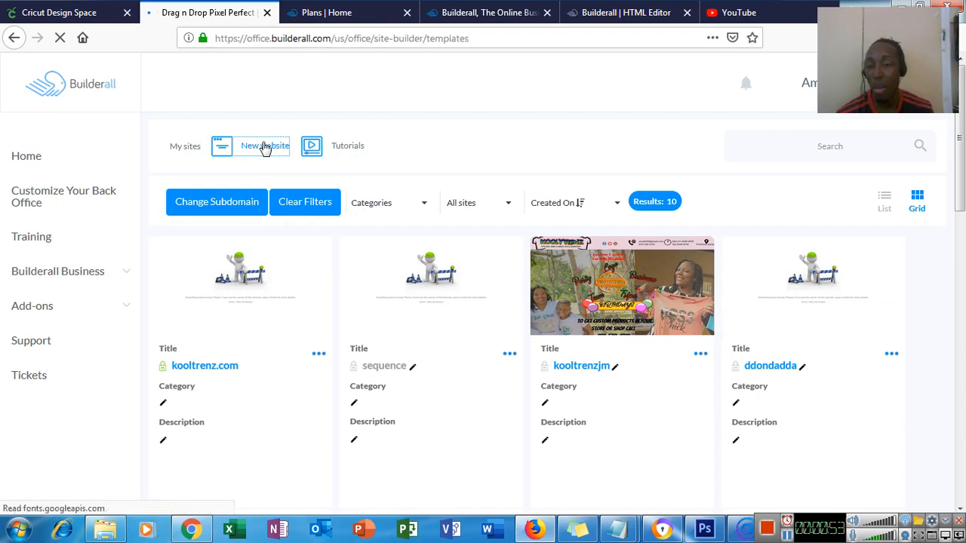
click(264, 145)
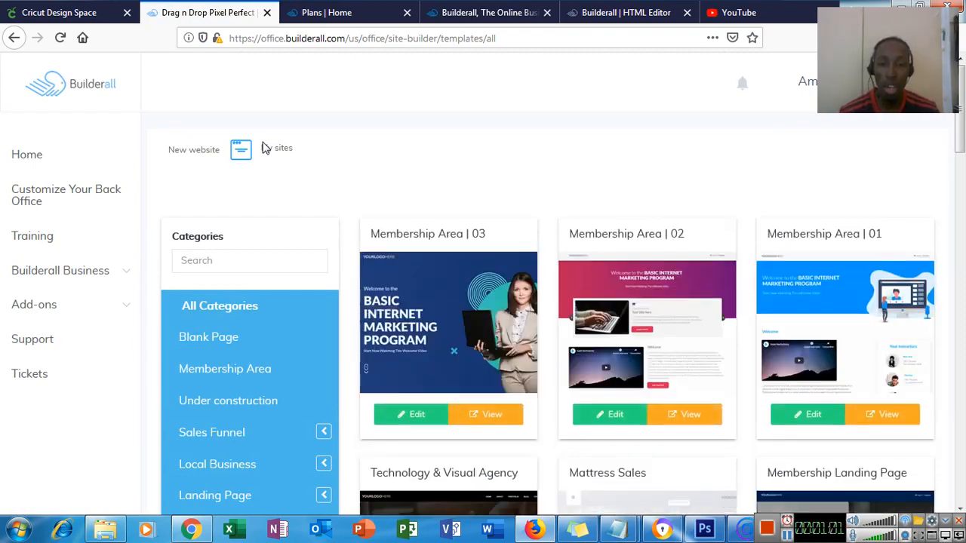
scroll(down, 3)
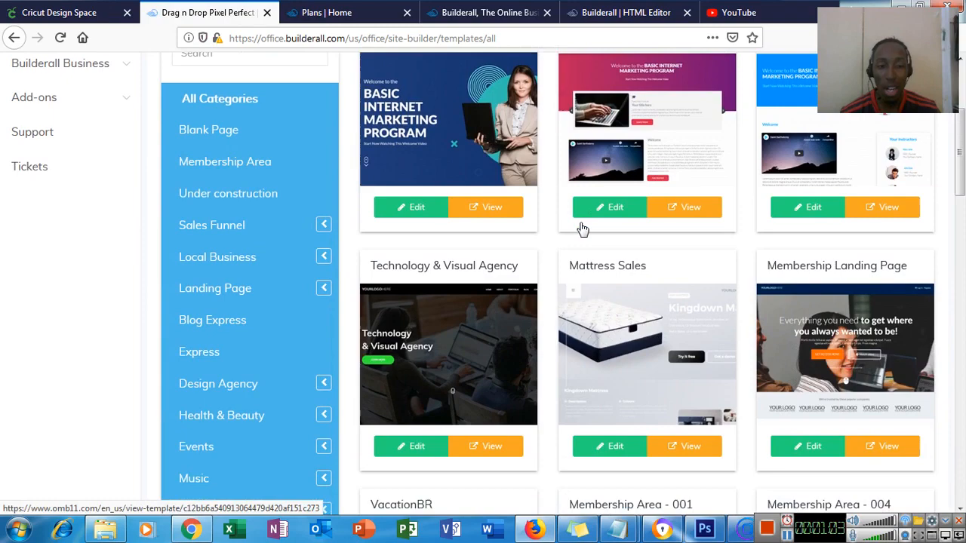
scroll(down, 3)
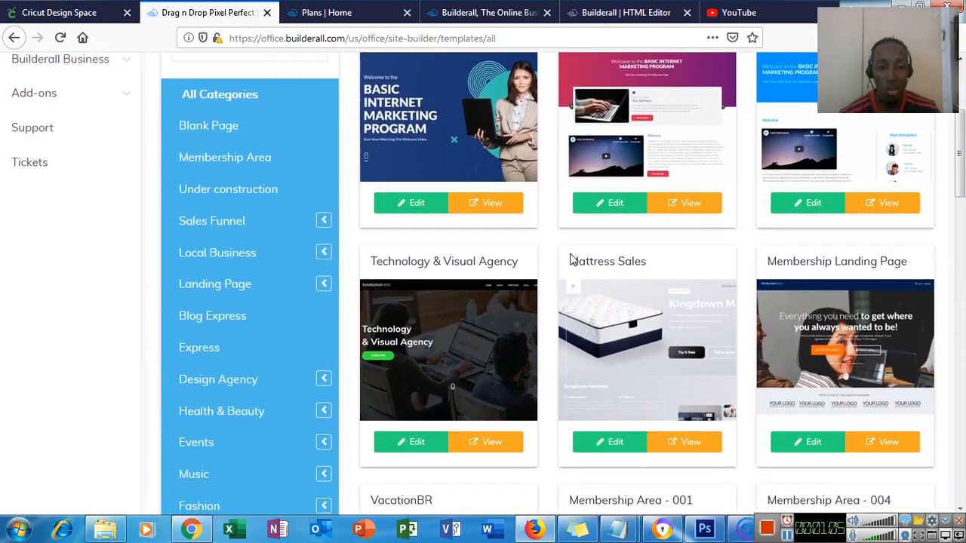
scroll(down, 3)
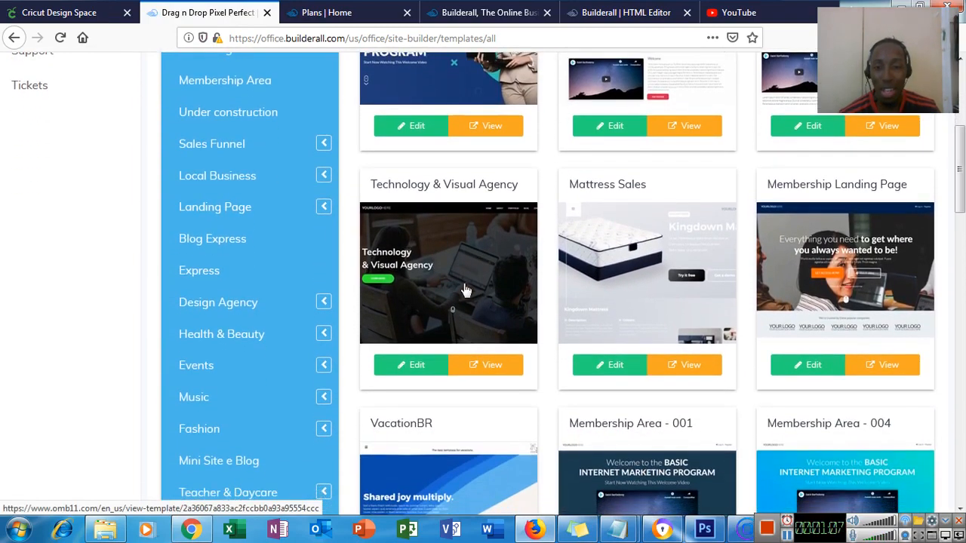
scroll(down, 3)
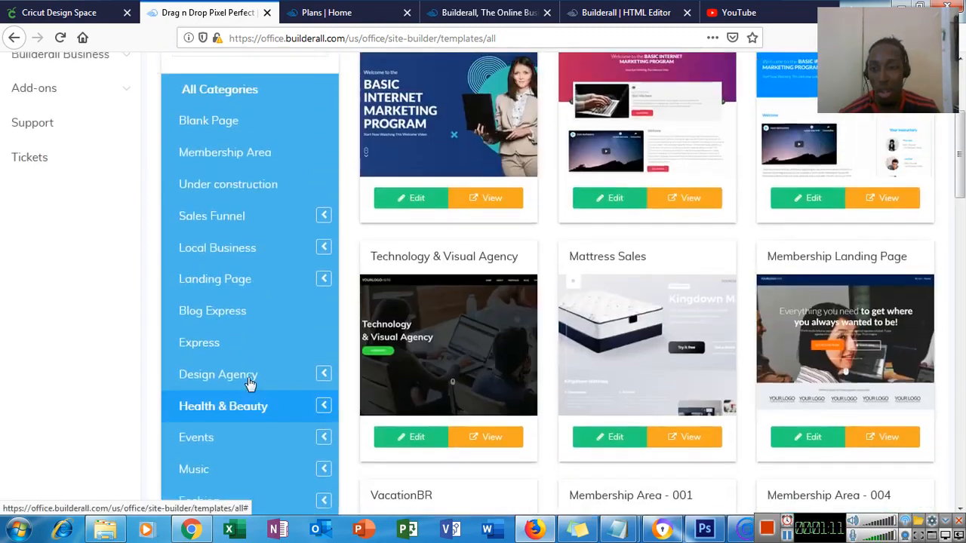
Search categories for 'hair' and show the Fashion > Hair Style templates.
text(h)
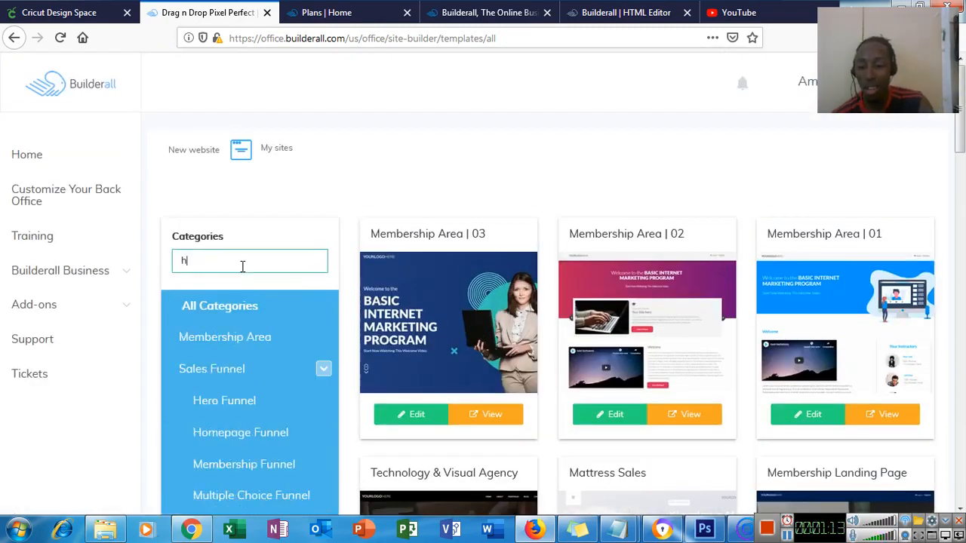
text(air)
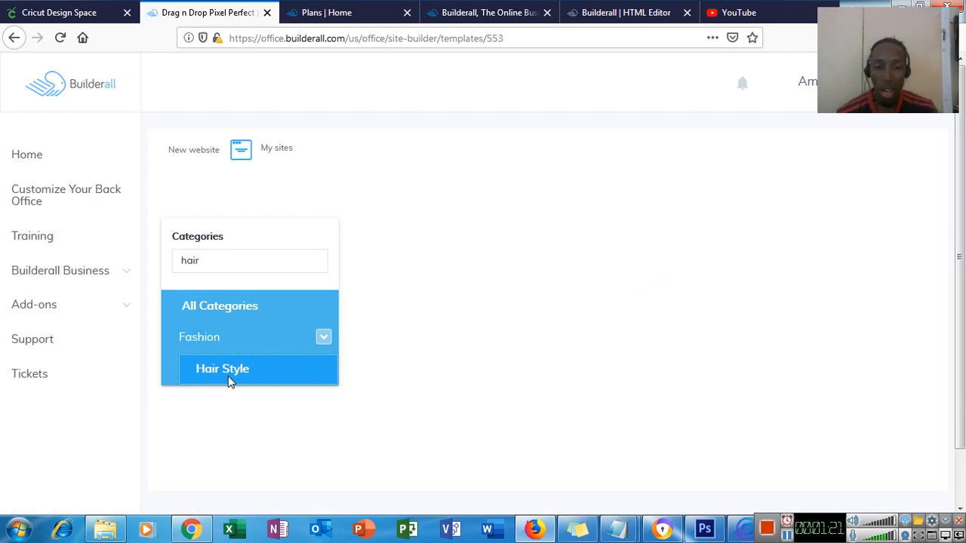
click(223, 368)
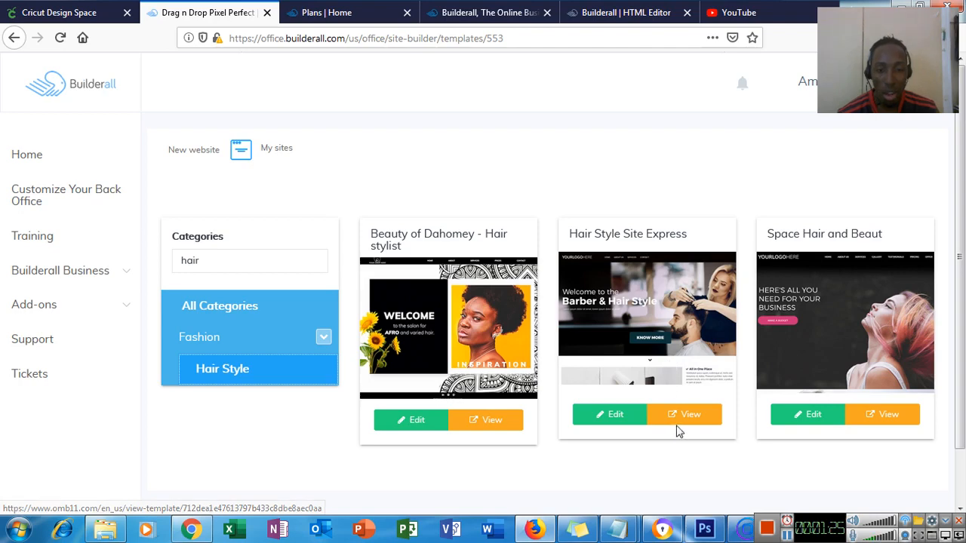
Preview the Hair Style Site Express template through its services, contact and footer sections.
click(692, 413)
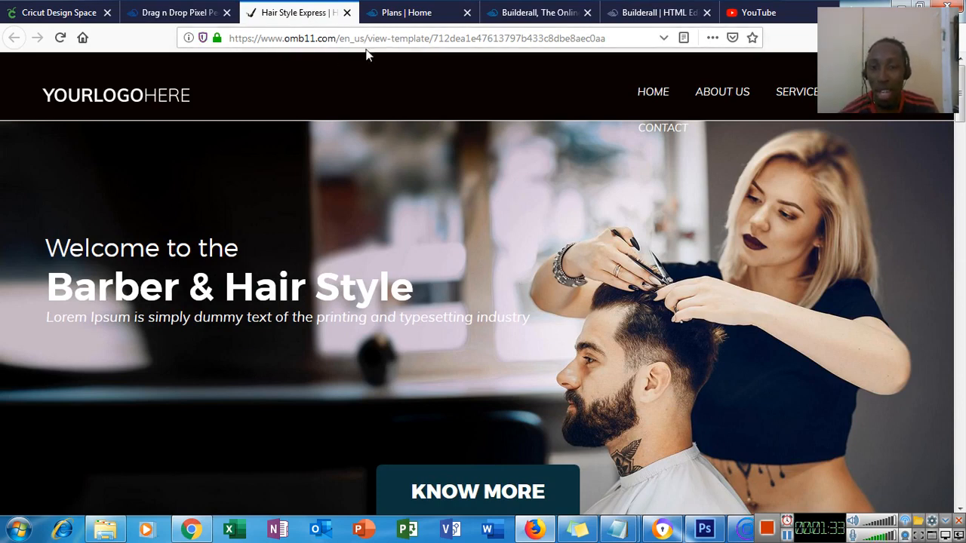
mouse_move(302, 240)
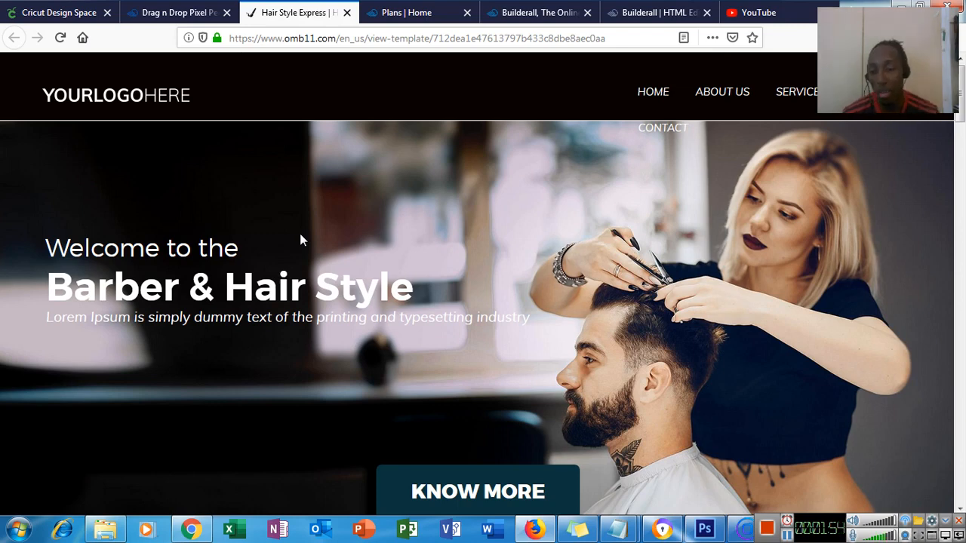
scroll(down, 3)
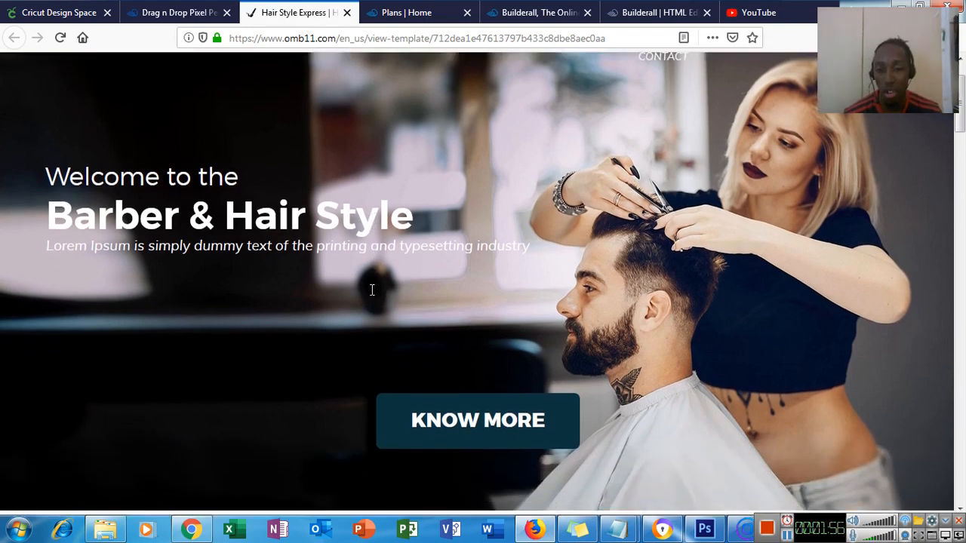
scroll(down, 3)
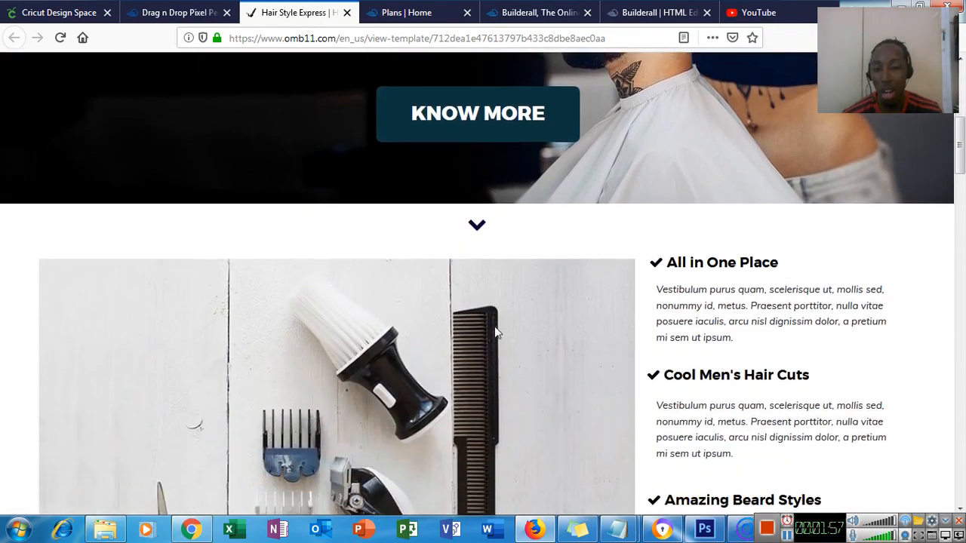
scroll(down, 3)
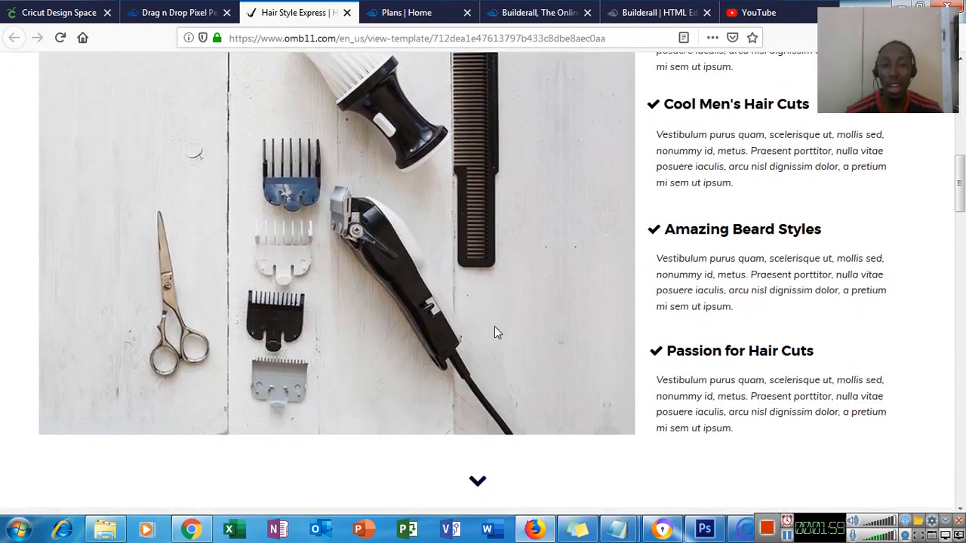
scroll(down, 3)
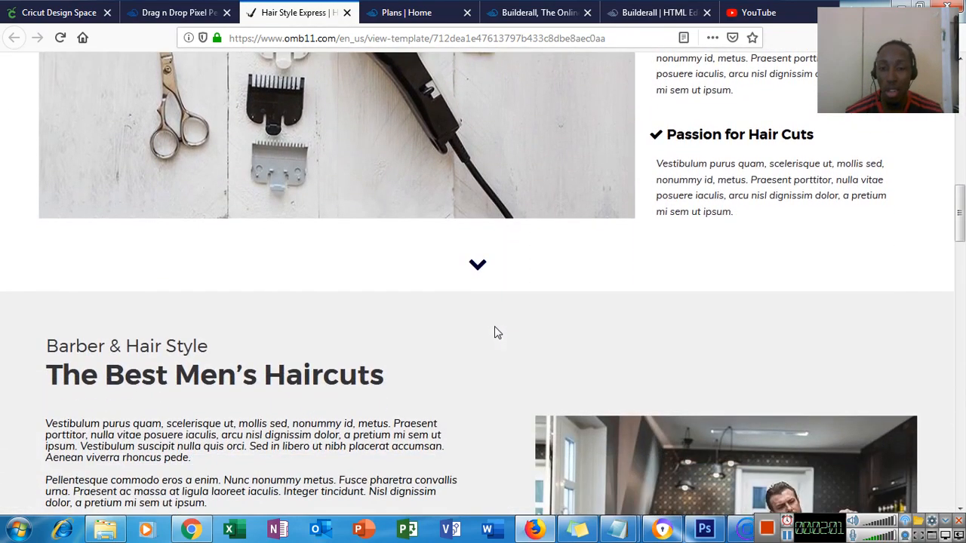
scroll(down, 3)
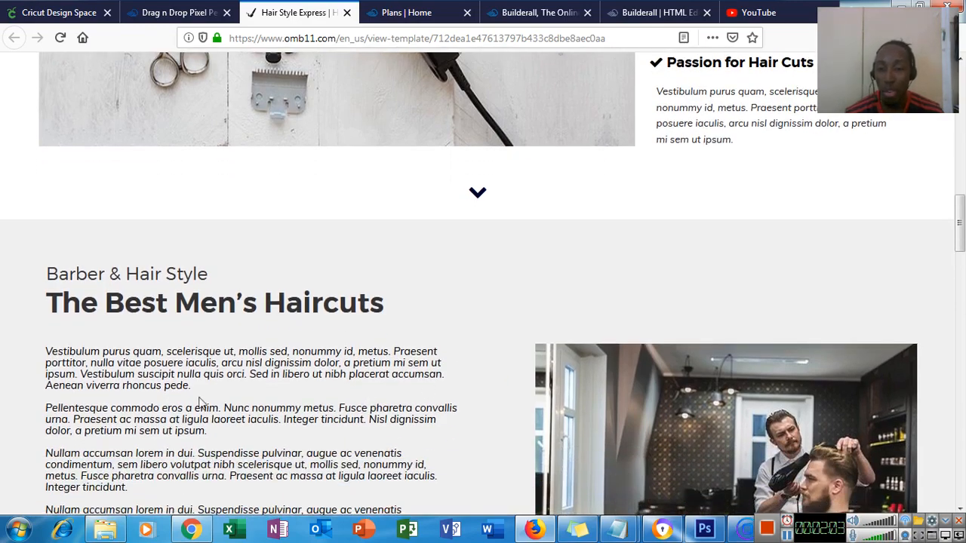
mouse_move(412, 248)
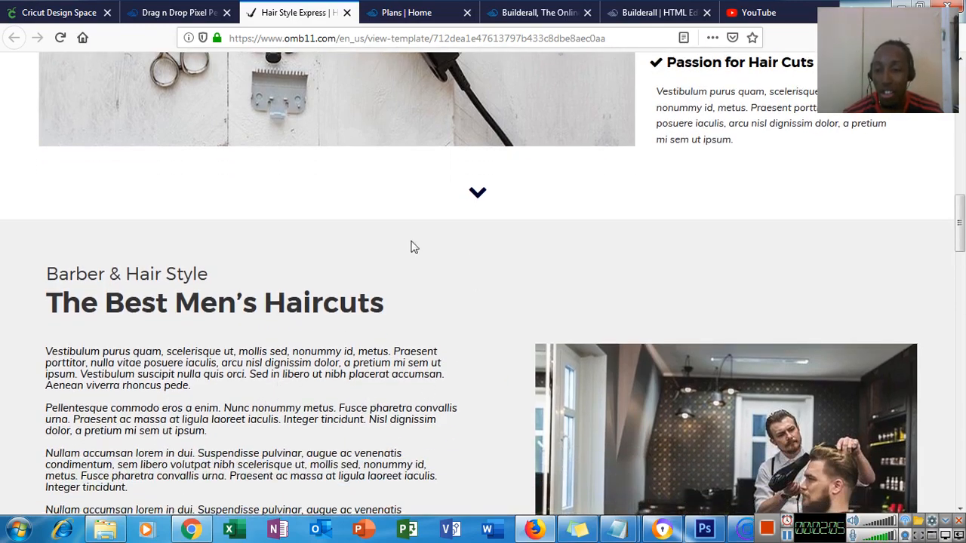
scroll(down, 3)
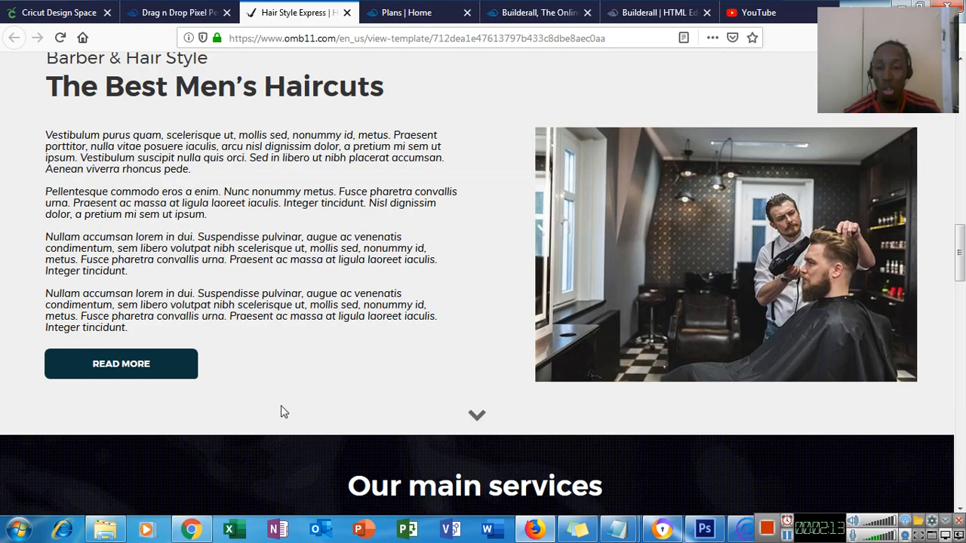
scroll(down, 3)
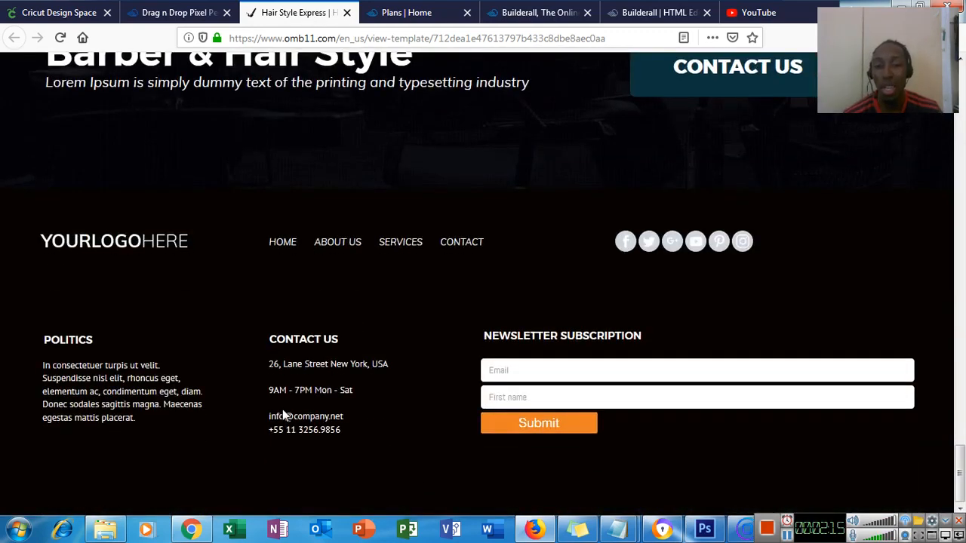
mouse_move(727, 242)
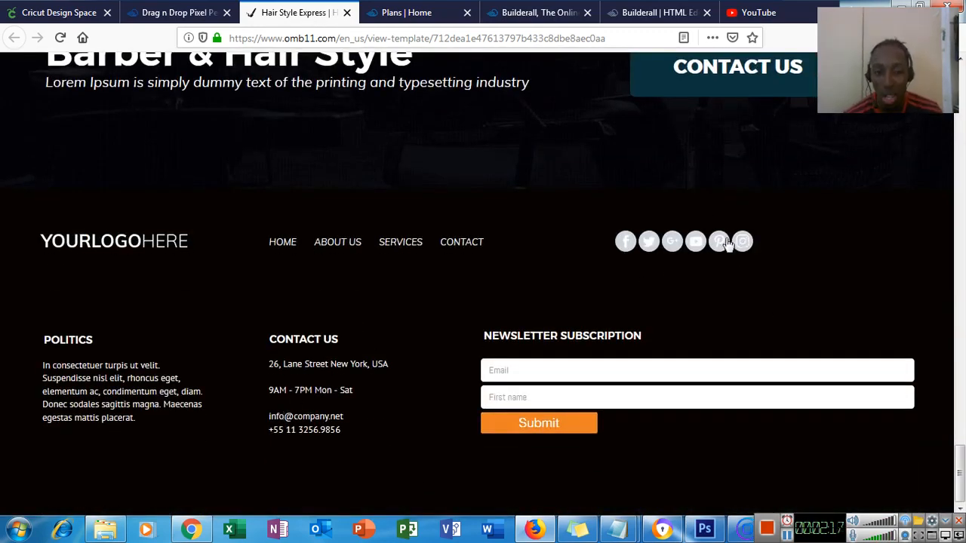
mouse_move(664, 240)
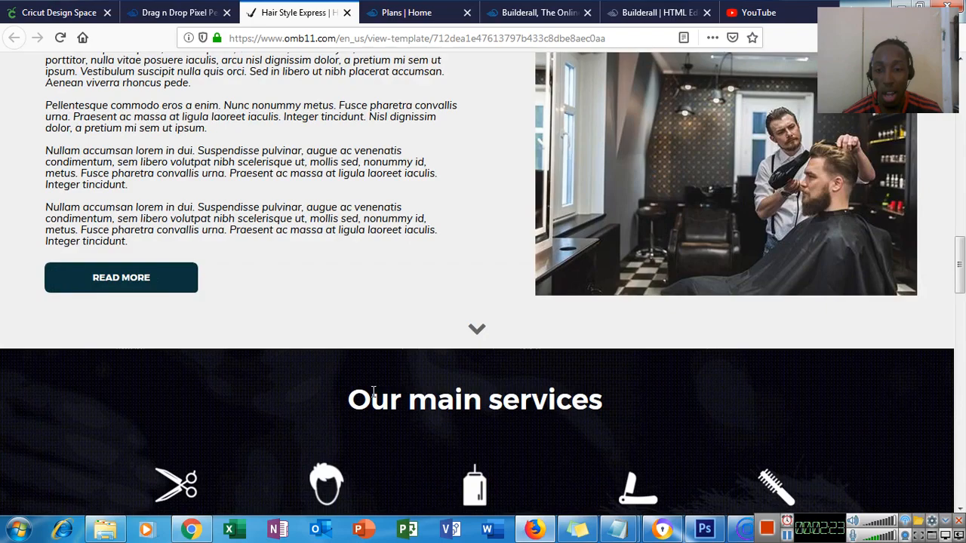
scroll(down, 3)
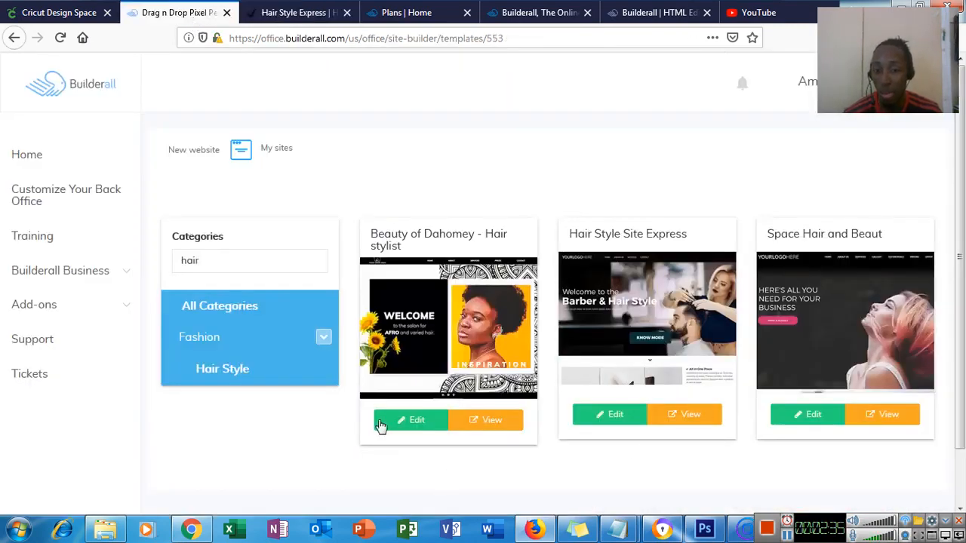
mouse_move(516, 411)
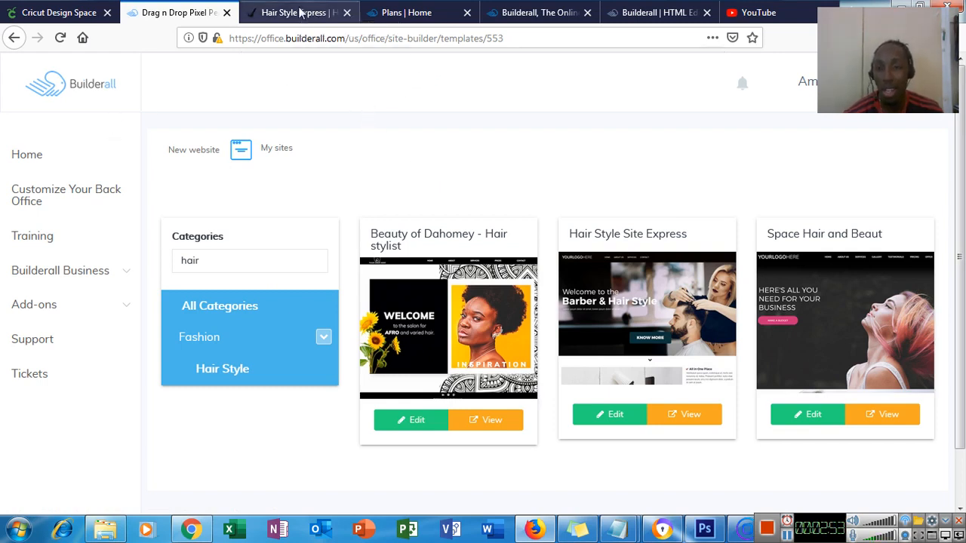
Return to the Hair Style Site Express preview showing its Barber & Hair Style welcome section.
click(684, 414)
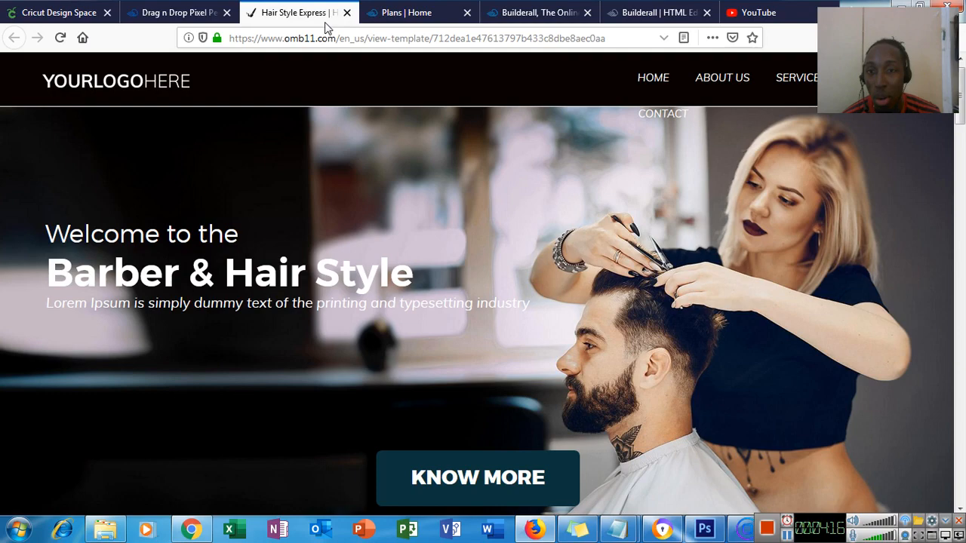
mouse_move(347, 12)
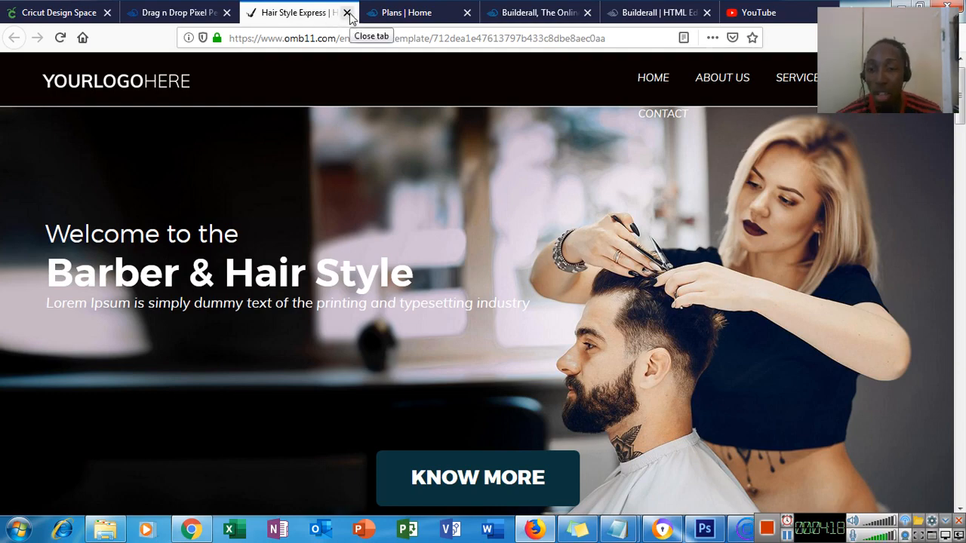
Close the Hair Style Site Express preview so the three-template Hair Style gallery shows.
click(347, 12)
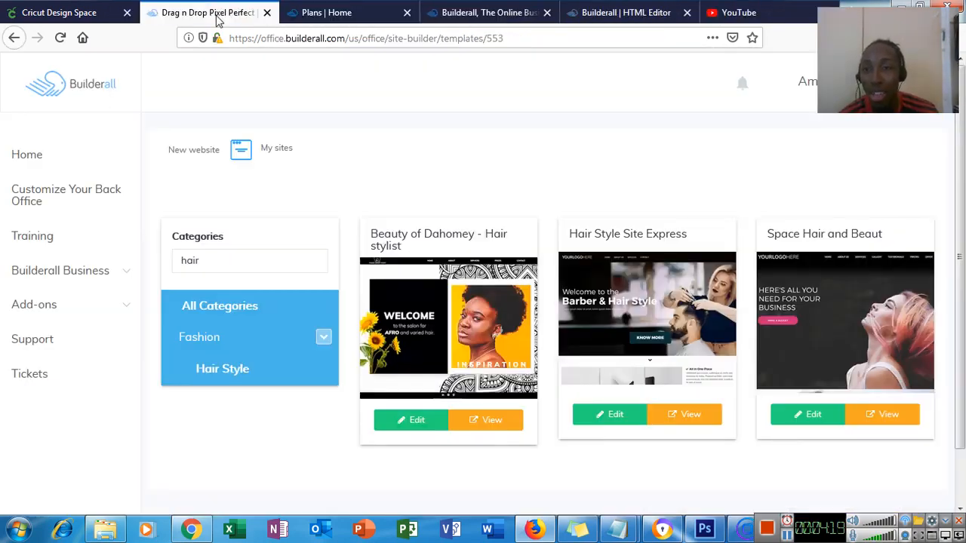
Open the Hair Style Site Express template in the HTML editor with its Customize fonts panel.
click(416, 419)
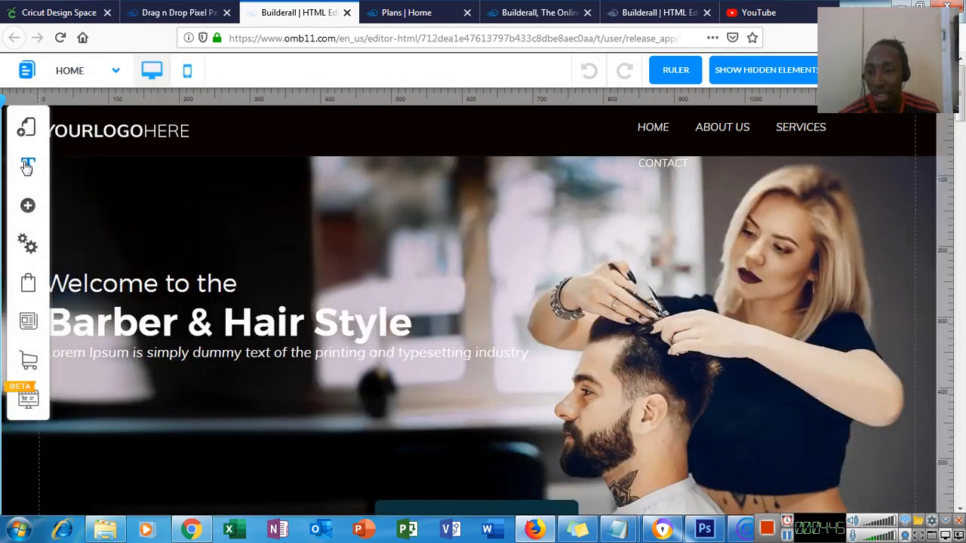
click(27, 166)
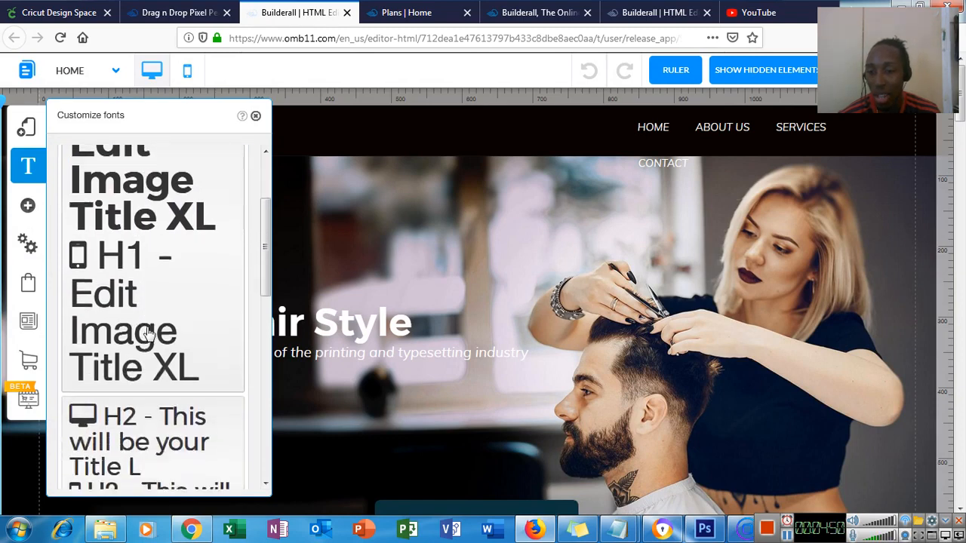
Inspect the H2 heading's desktop and mobile font style, then leave font customisation.
scroll(down, 3)
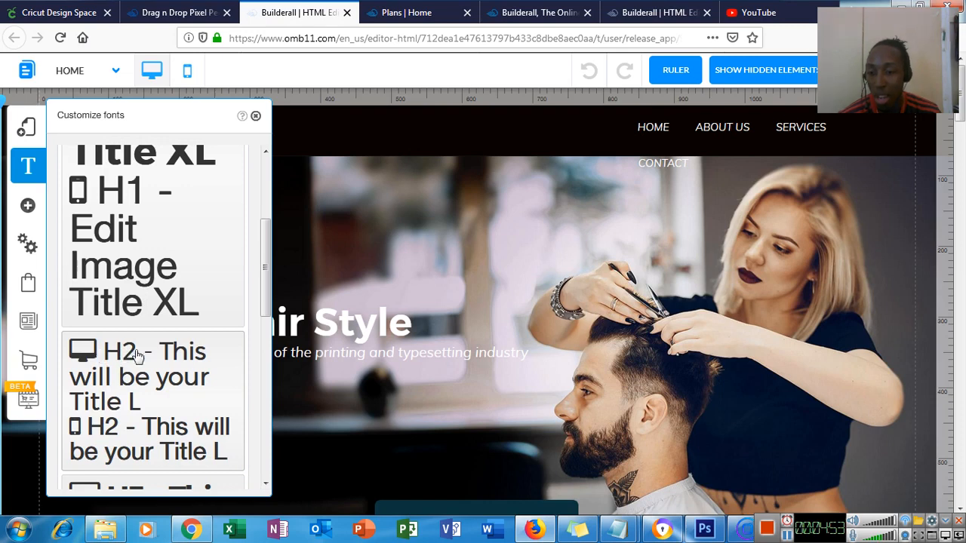
click(137, 350)
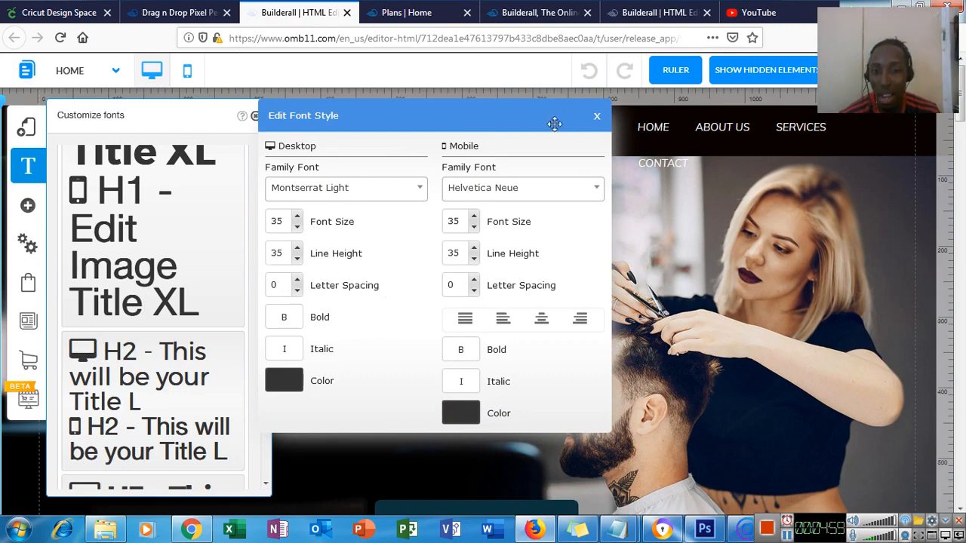
click(598, 115)
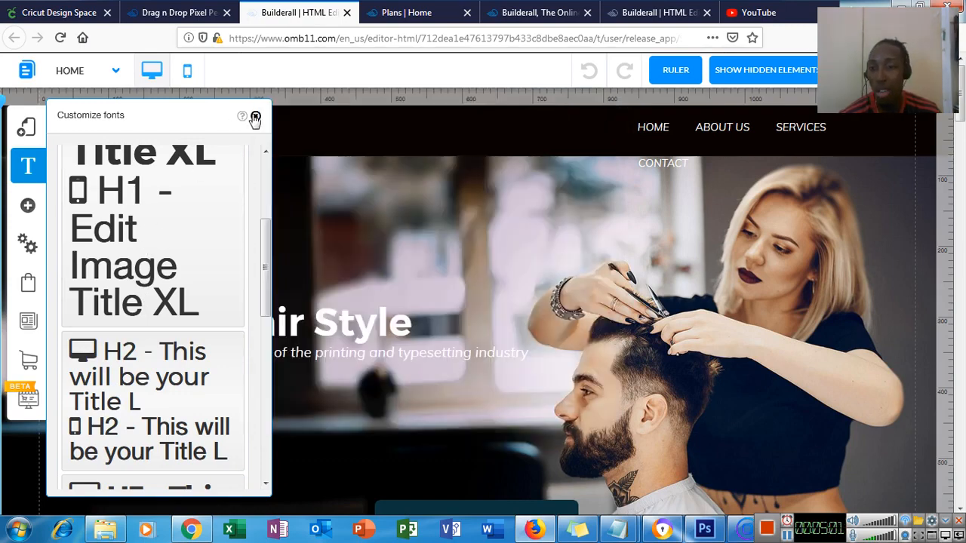
click(27, 205)
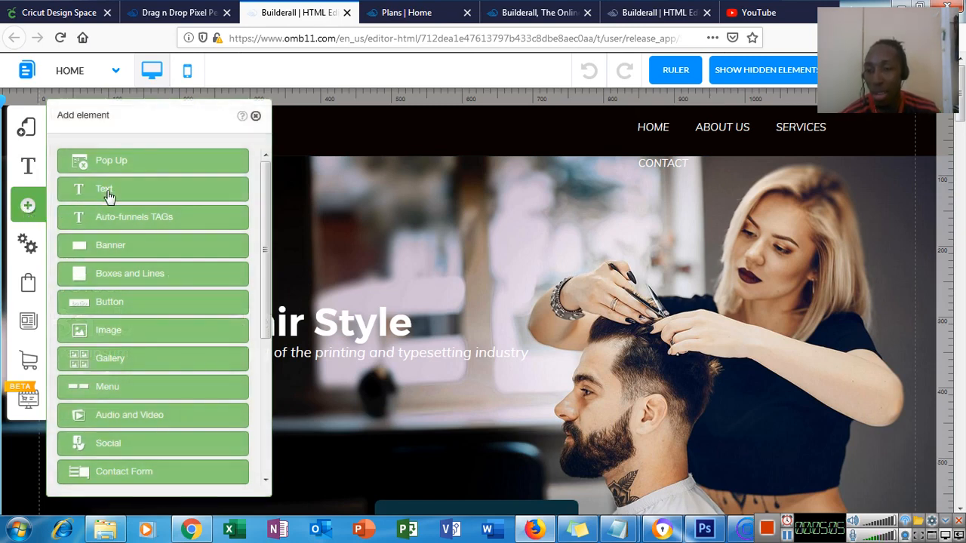
mouse_move(109, 244)
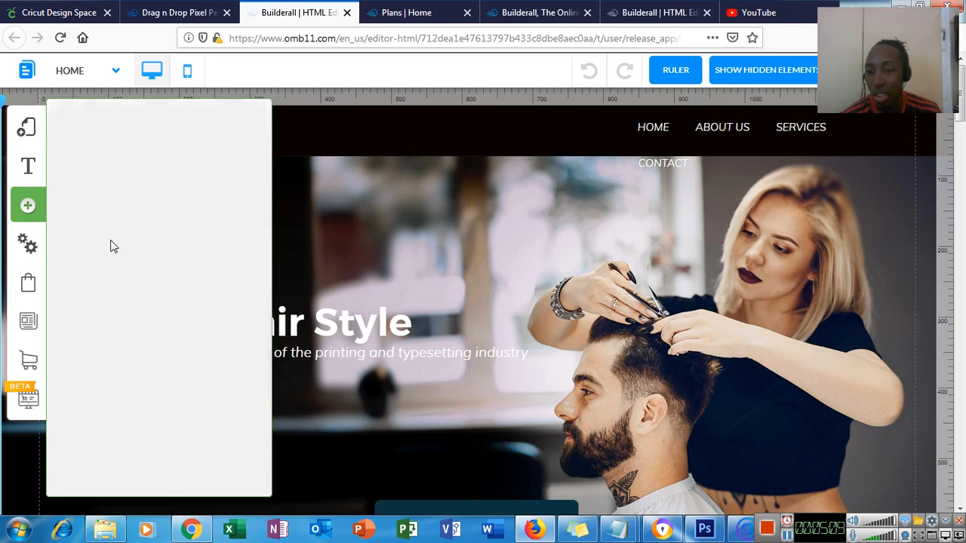
Browse the Button element's icon, login and call-to-action styles, then return to the elements list.
click(28, 205)
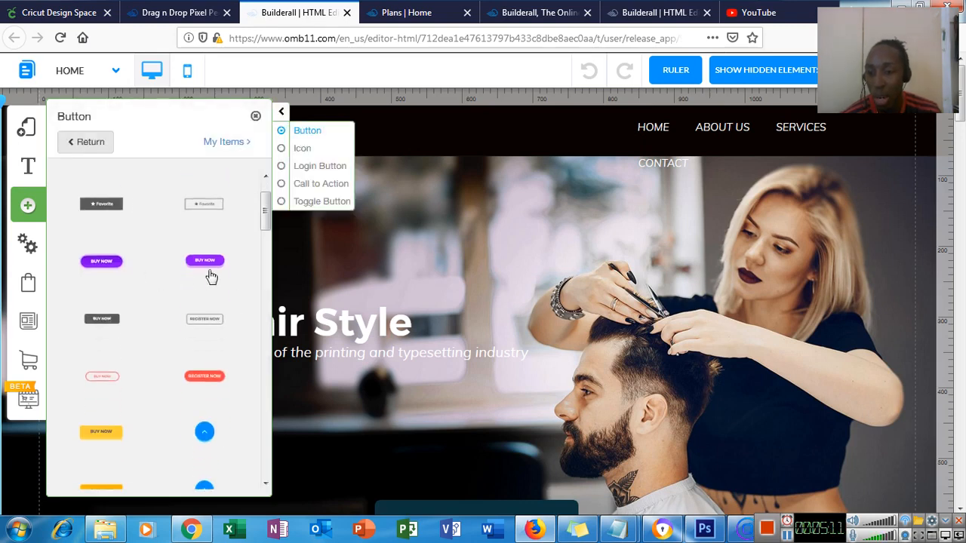
scroll(down, 3)
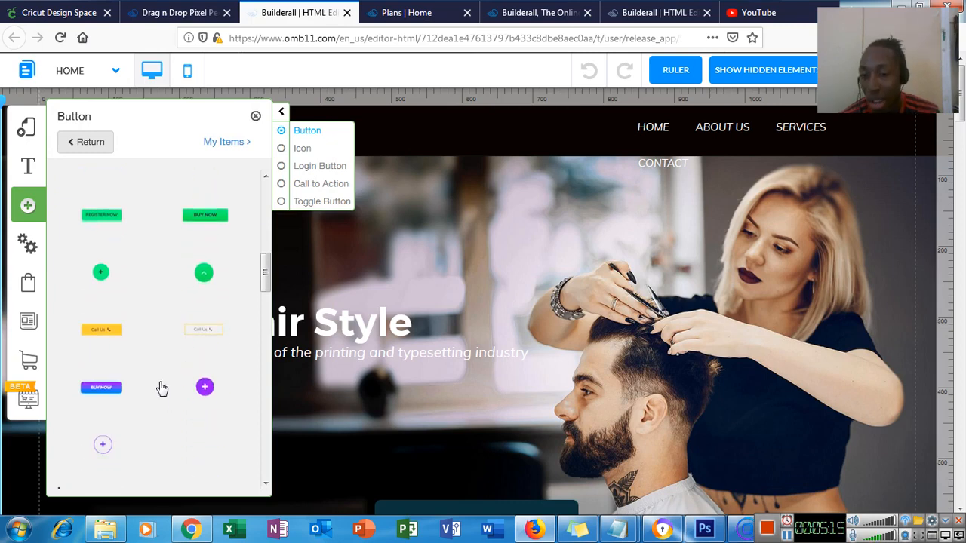
scroll(down, 3)
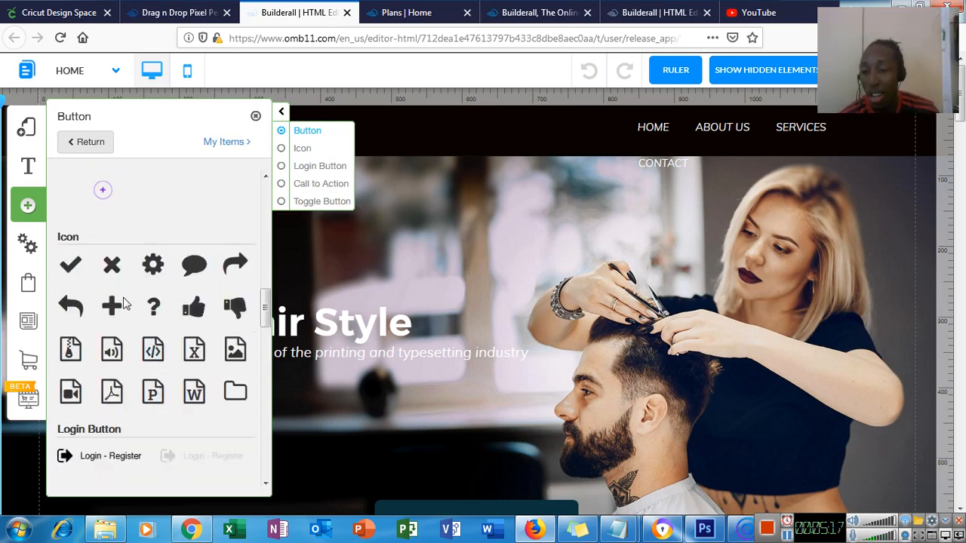
click(281, 148)
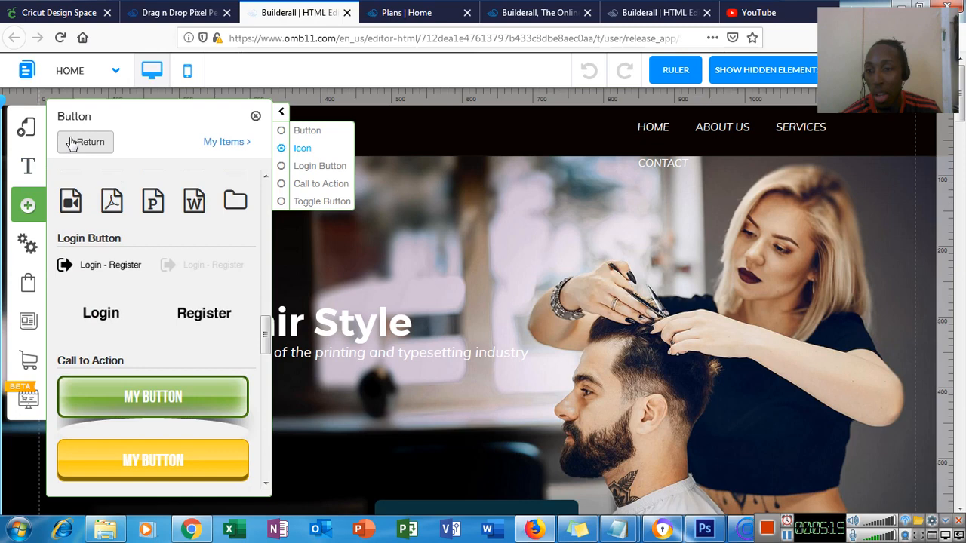
click(85, 142)
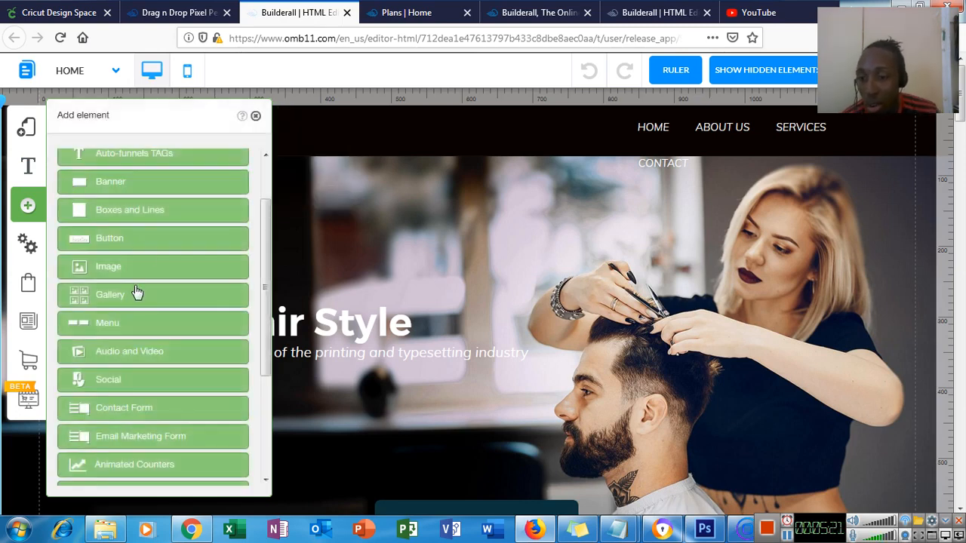
mouse_move(130, 294)
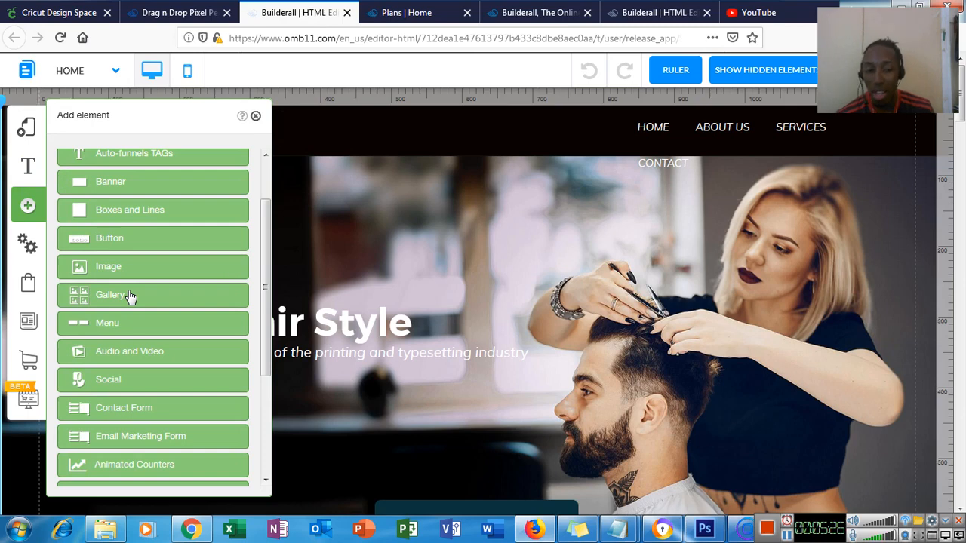
mouse_move(124, 353)
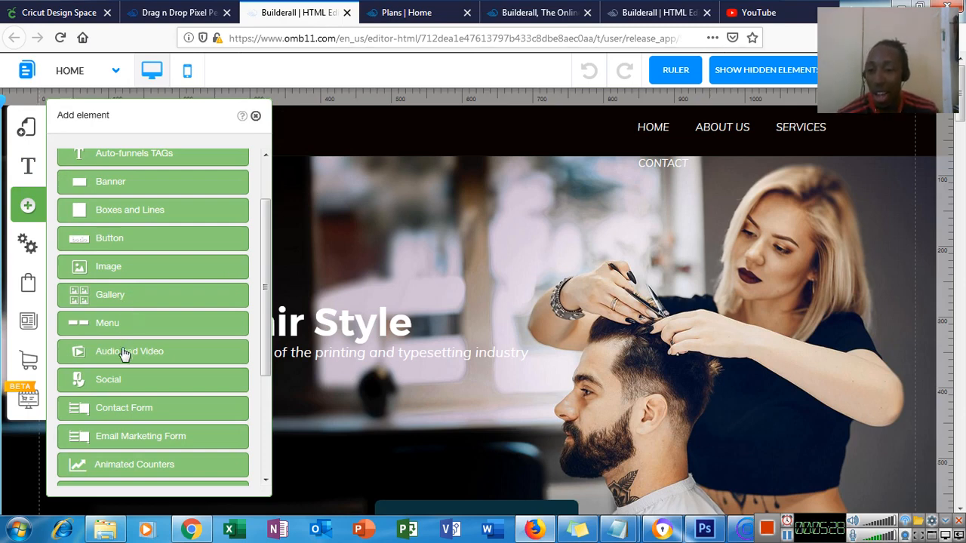
scroll(down, 3)
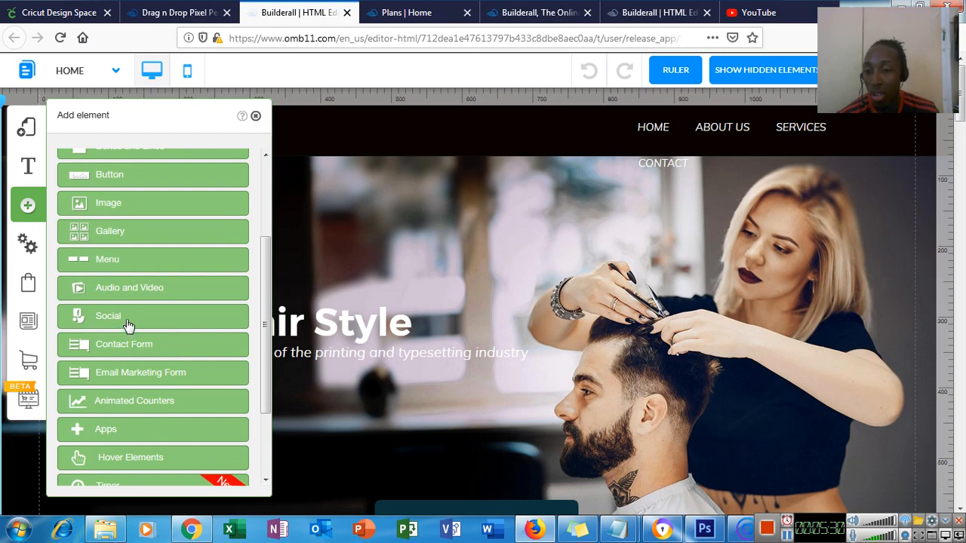
scroll(down, 3)
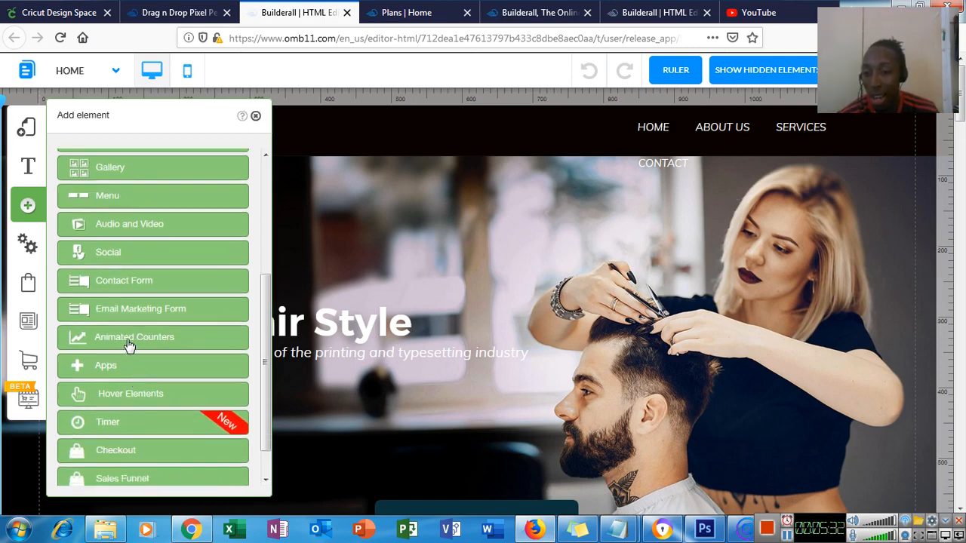
scroll(down, 3)
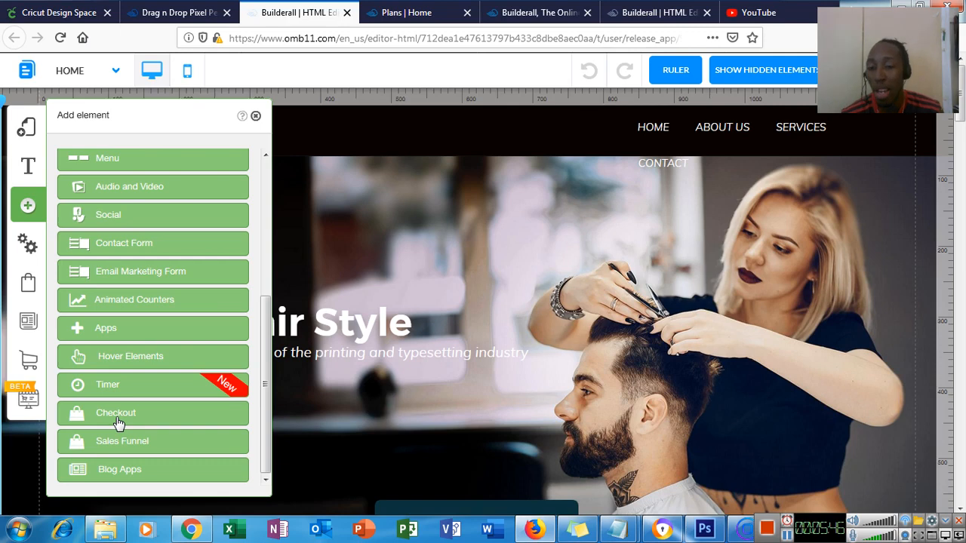
mouse_move(184, 187)
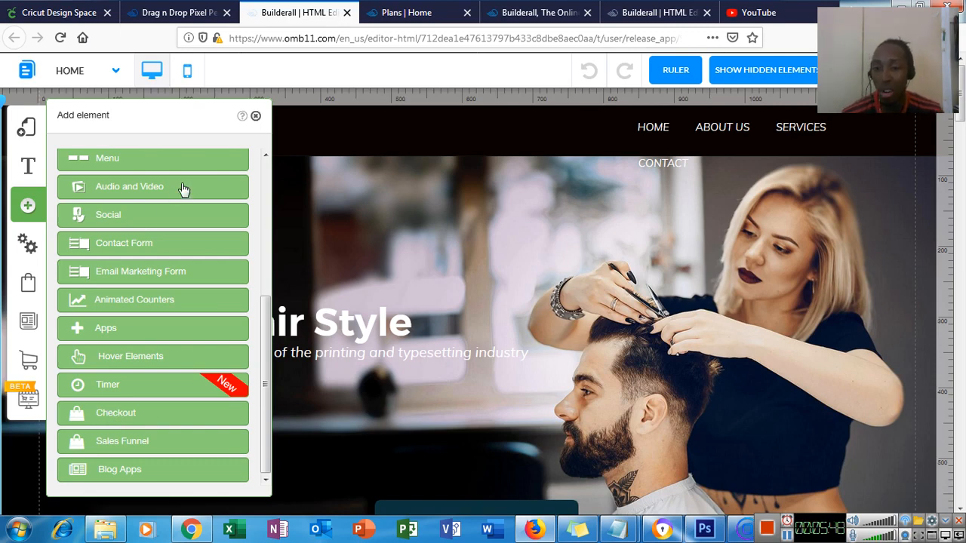
mouse_move(151, 220)
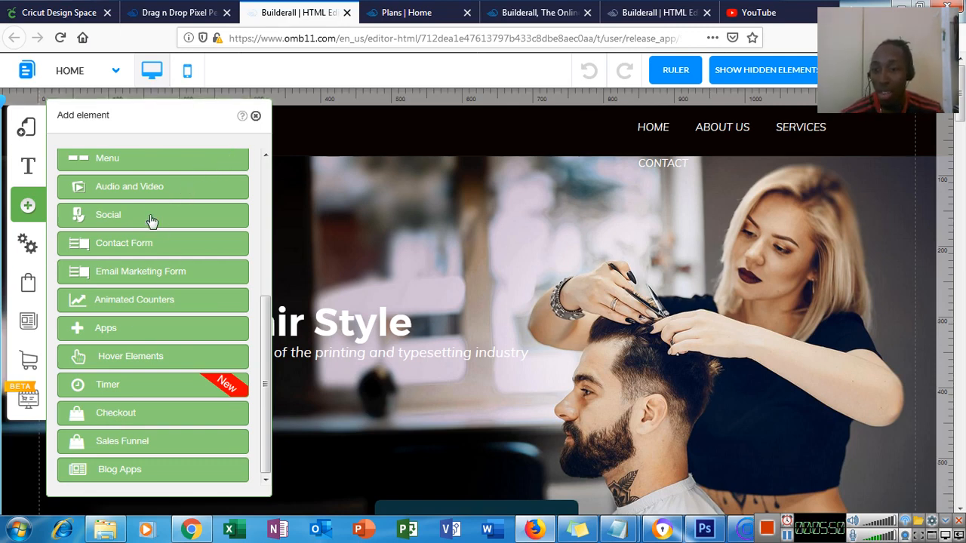
Edit the hero H1 to read 'Welcome to the Tina Hair Style' instead of 'Barber & Hair Style'.
click(255, 114)
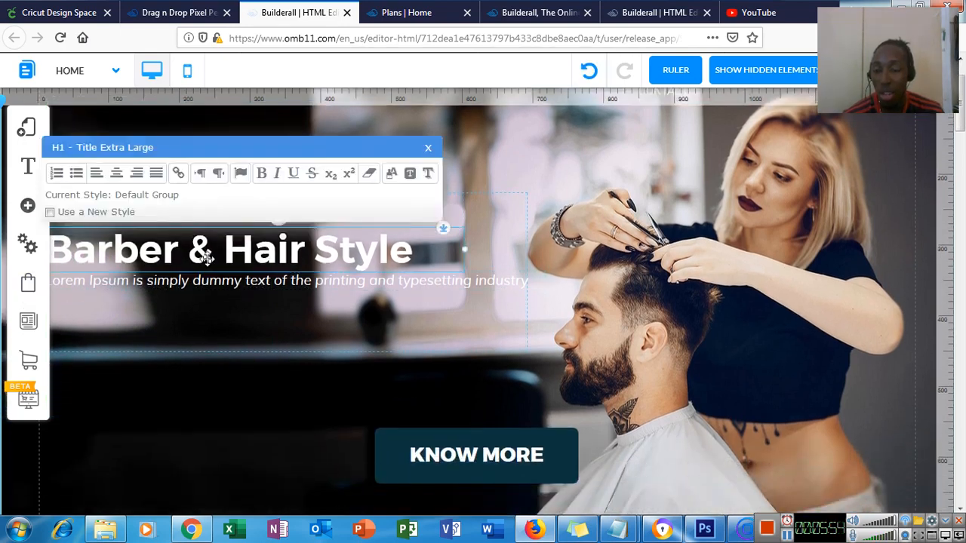
double_click(202, 250)
text(Tin)
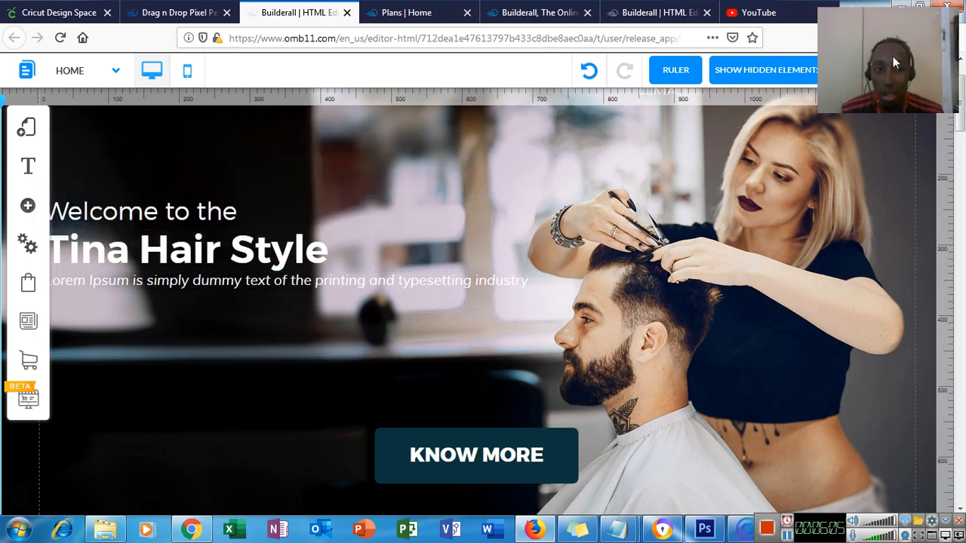
mouse_move(274, 371)
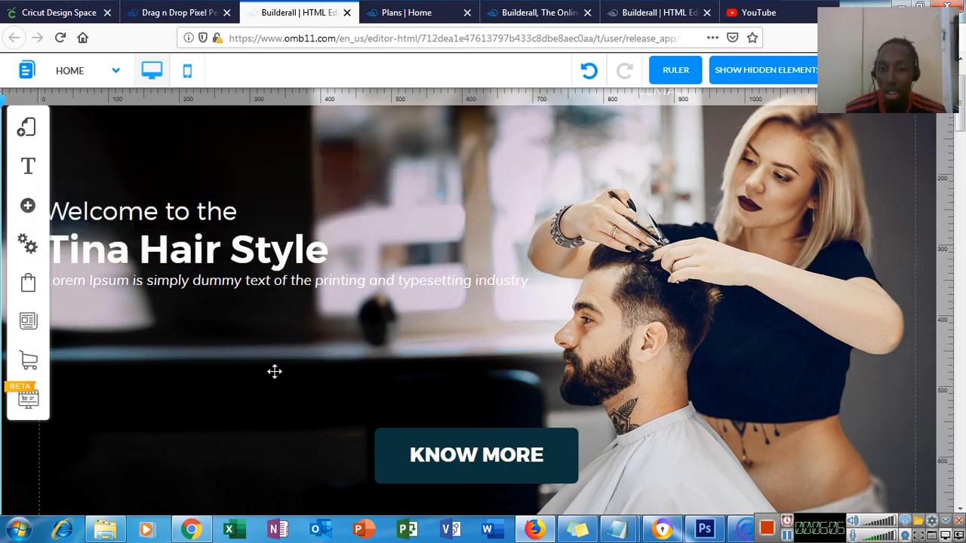
Scroll down past the haircuts, work stats and client sections to the contact banner and footer.
scroll(down, 3)
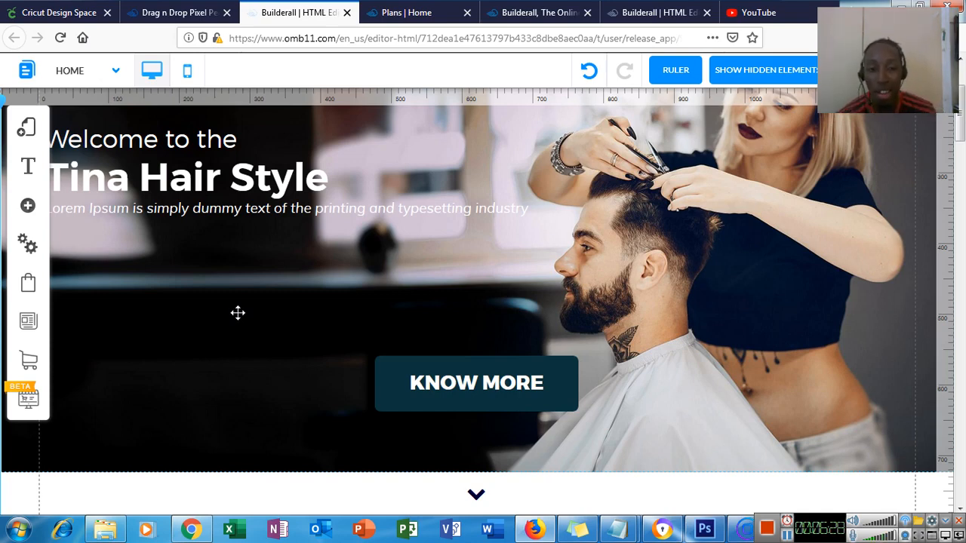
mouse_move(174, 340)
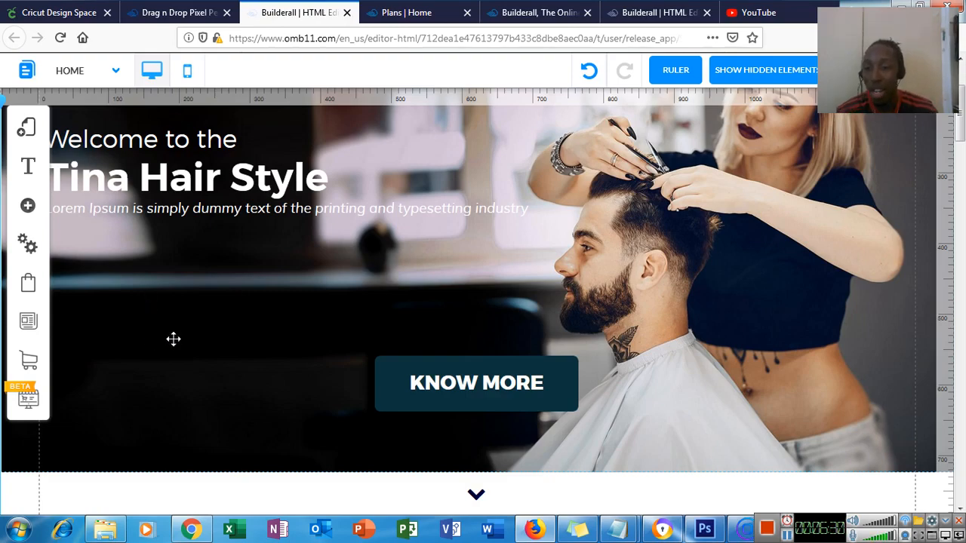
scroll(down, 3)
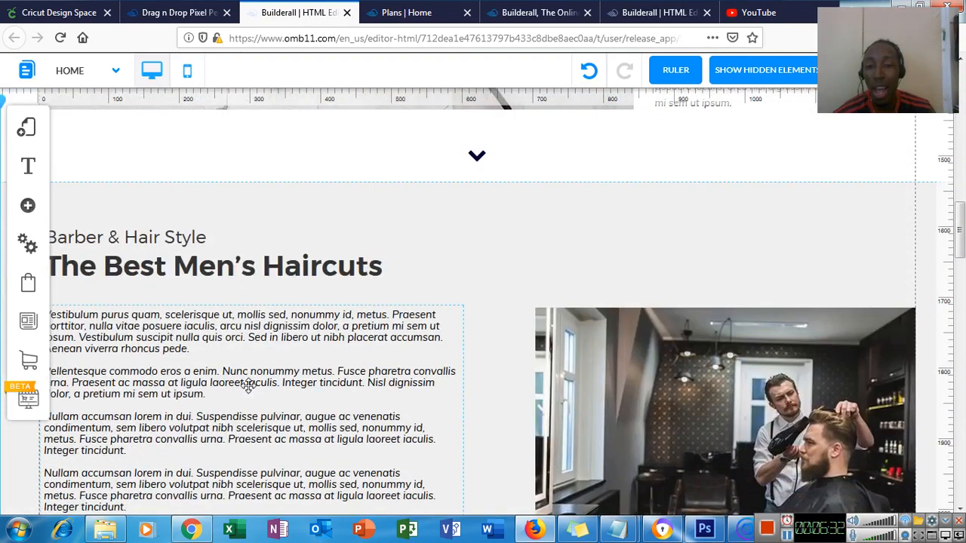
scroll(down, 3)
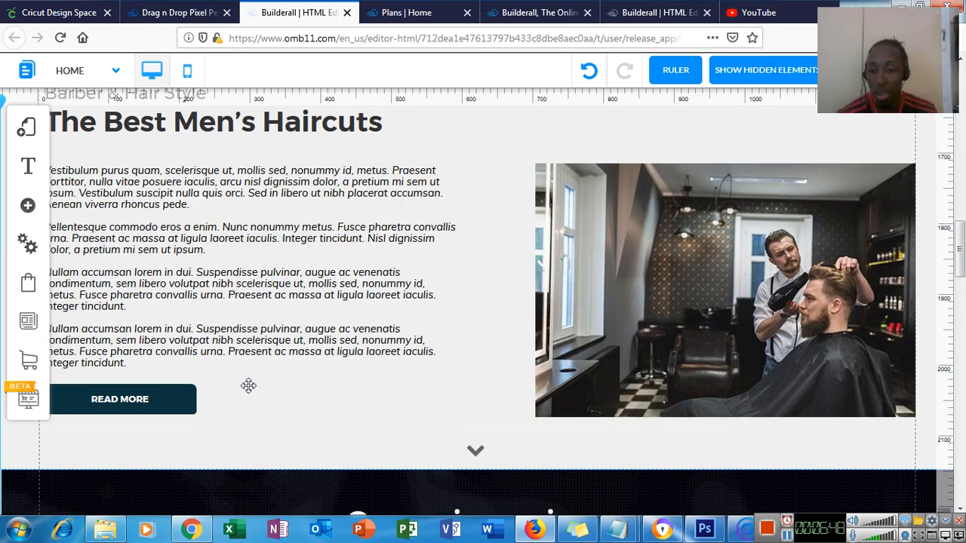
scroll(down, 3)
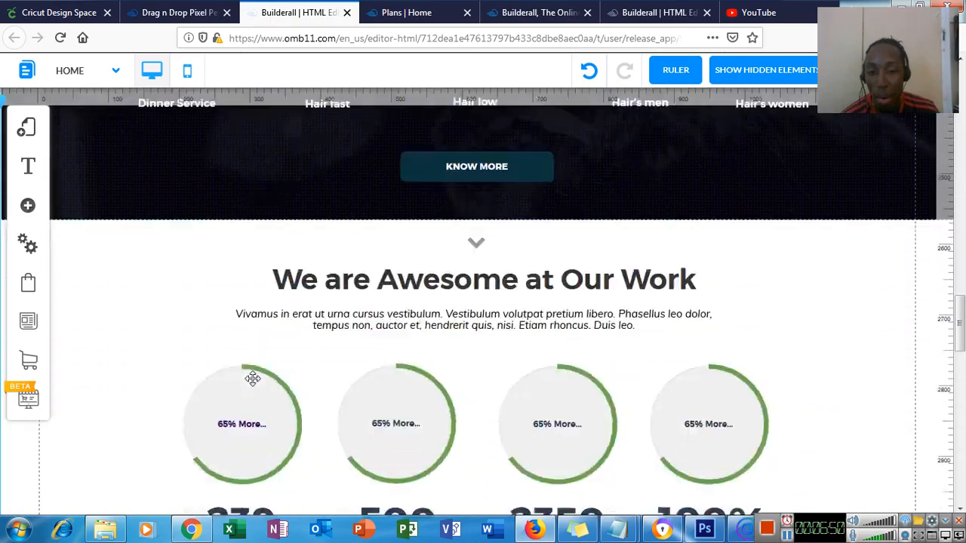
scroll(down, 3)
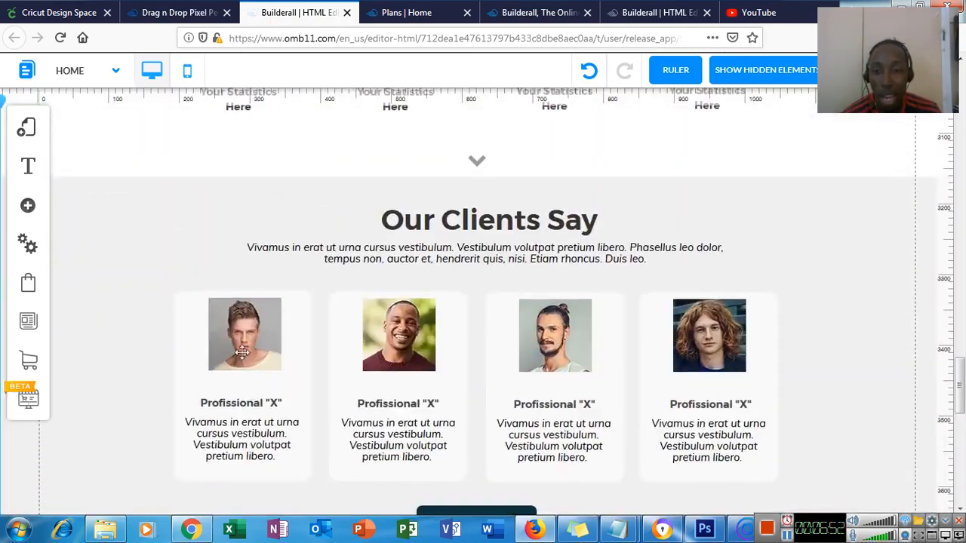
click(244, 335)
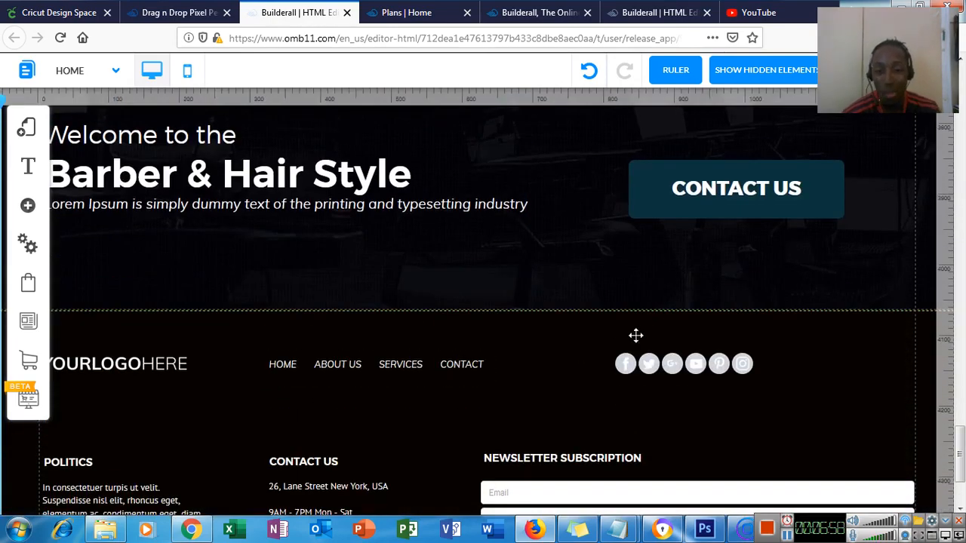
scroll(down, 3)
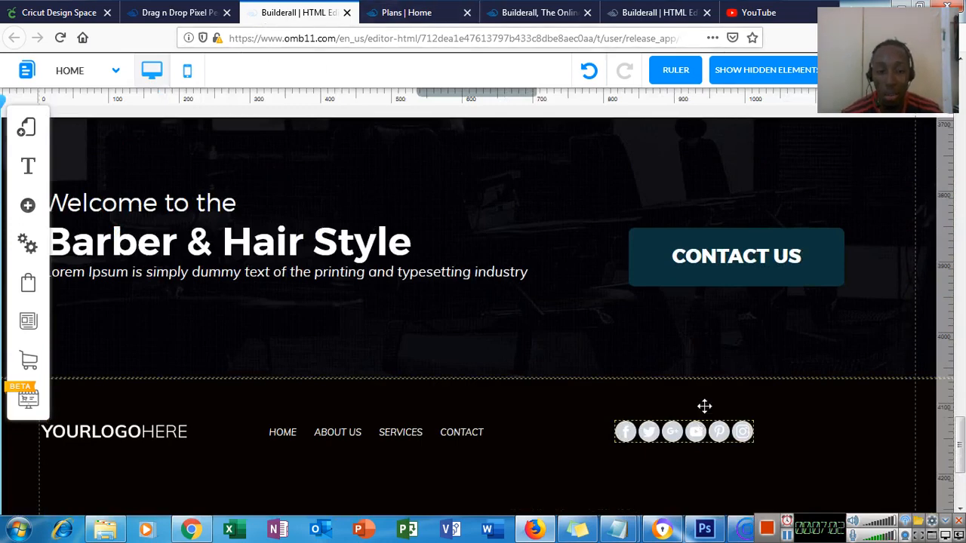
Search Instagram for 'hair sol' to list hair-solution accounts such as hairsolutionsbyalley.
click(746, 528)
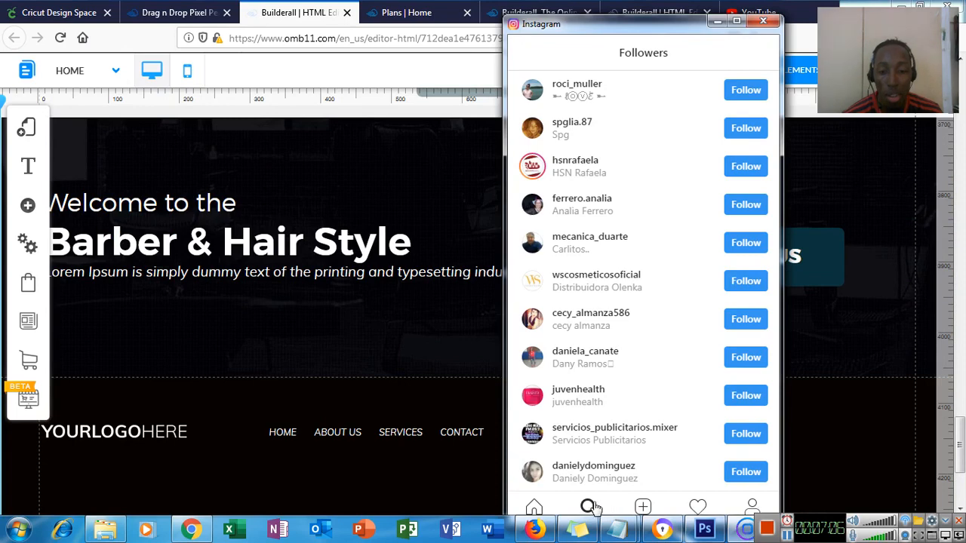
click(589, 507)
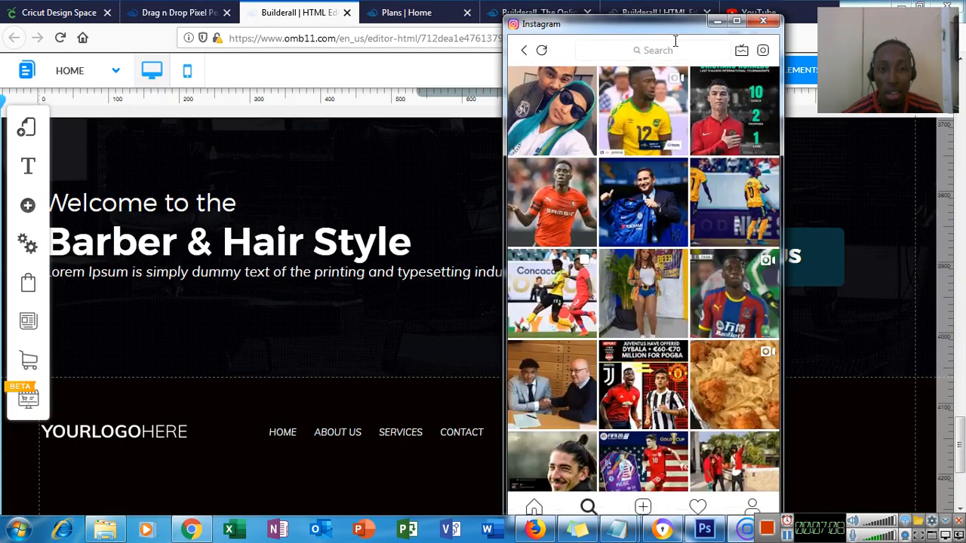
click(646, 50)
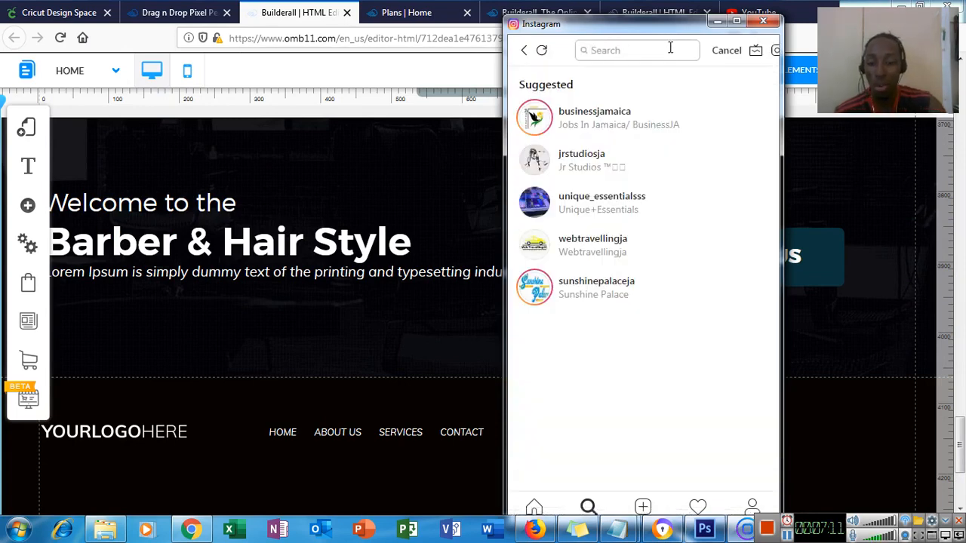
text(hair sol)
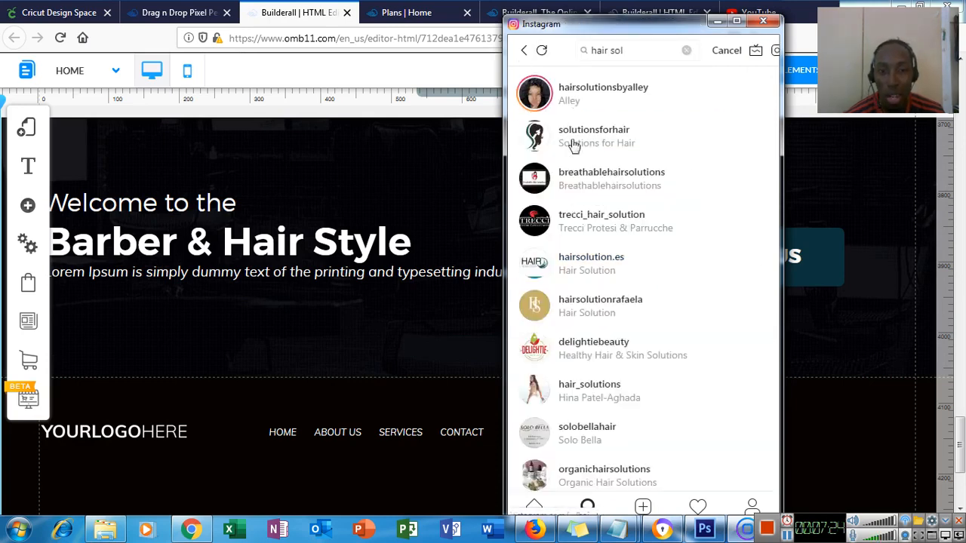
mouse_move(596, 303)
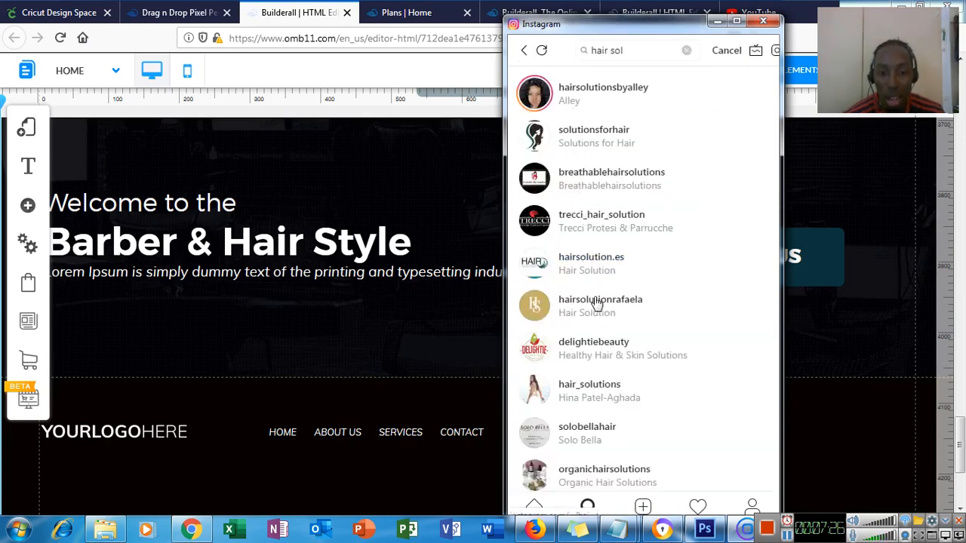
View the hairsolutionrafaela profile and scroll through its photo grid.
click(601, 305)
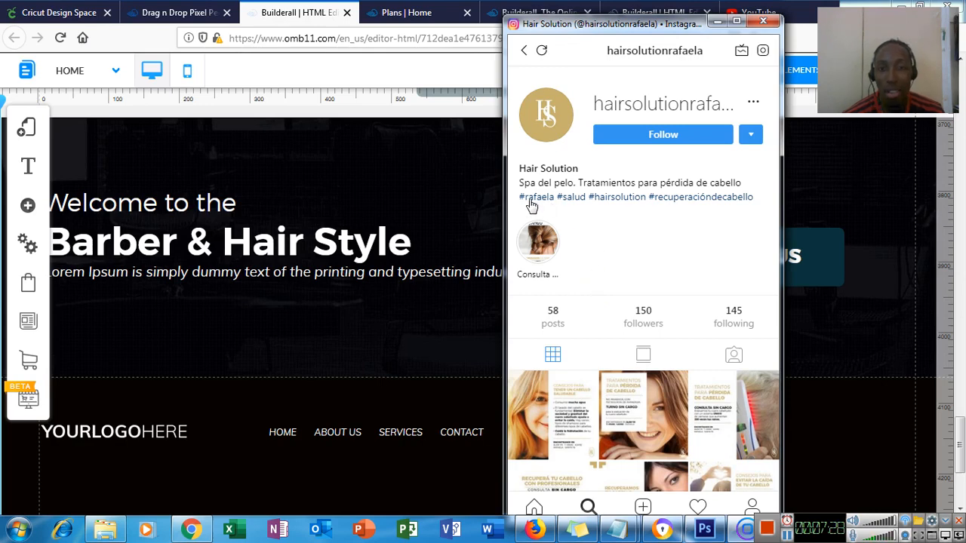
mouse_move(610, 201)
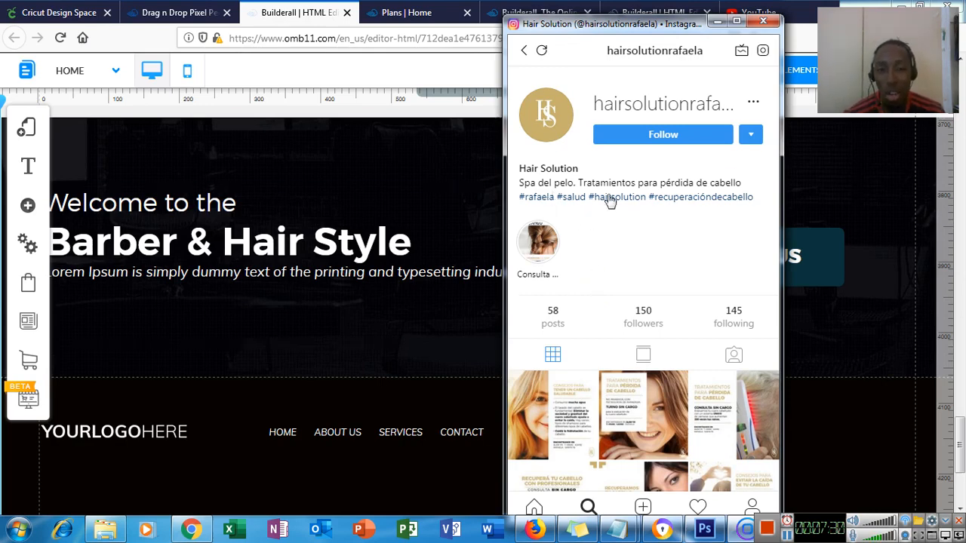
scroll(down, 3)
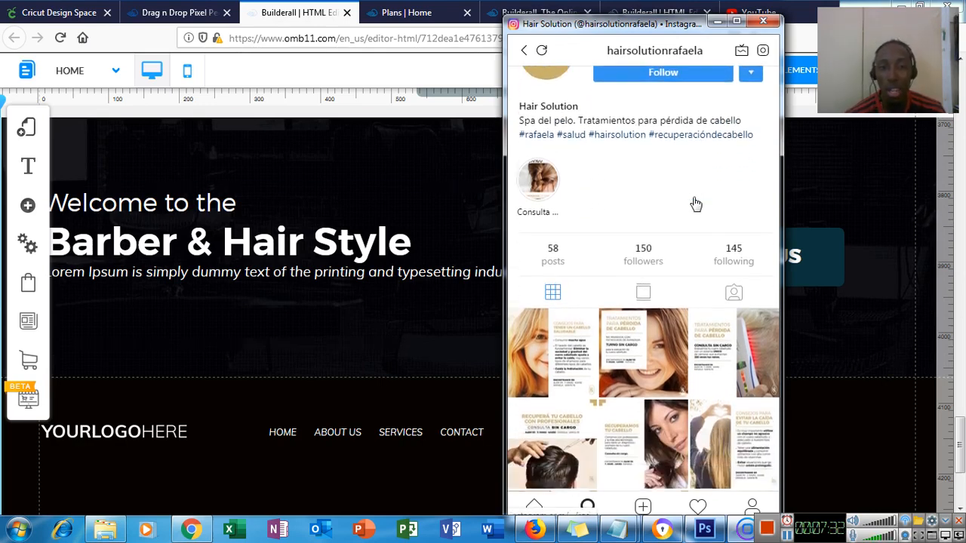
scroll(down, 3)
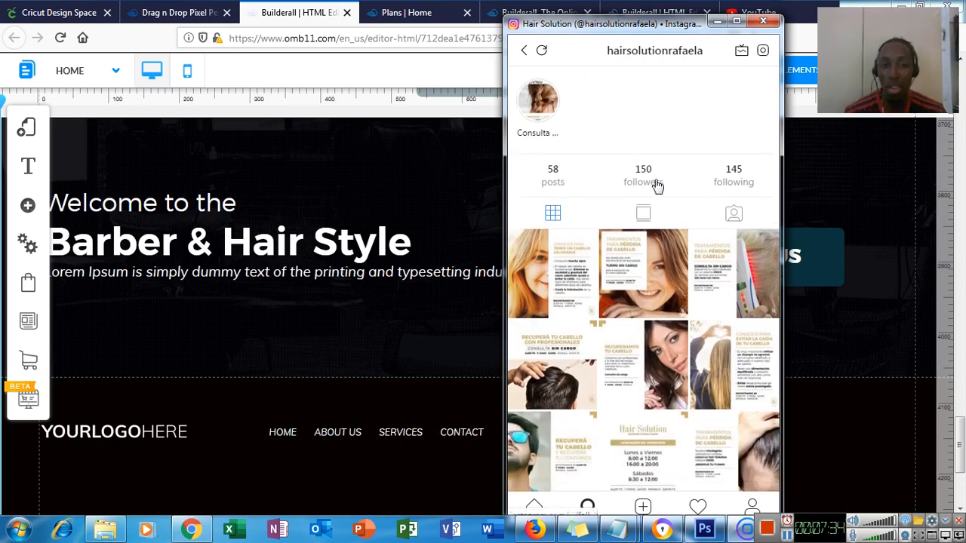
mouse_move(647, 183)
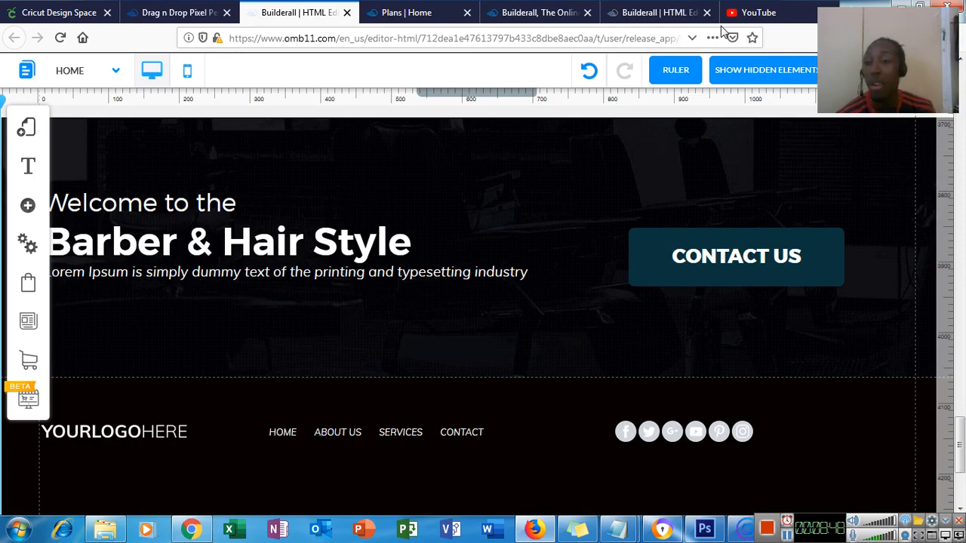
Select the bottom banner headline and scroll back to the hero section at the top.
click(226, 241)
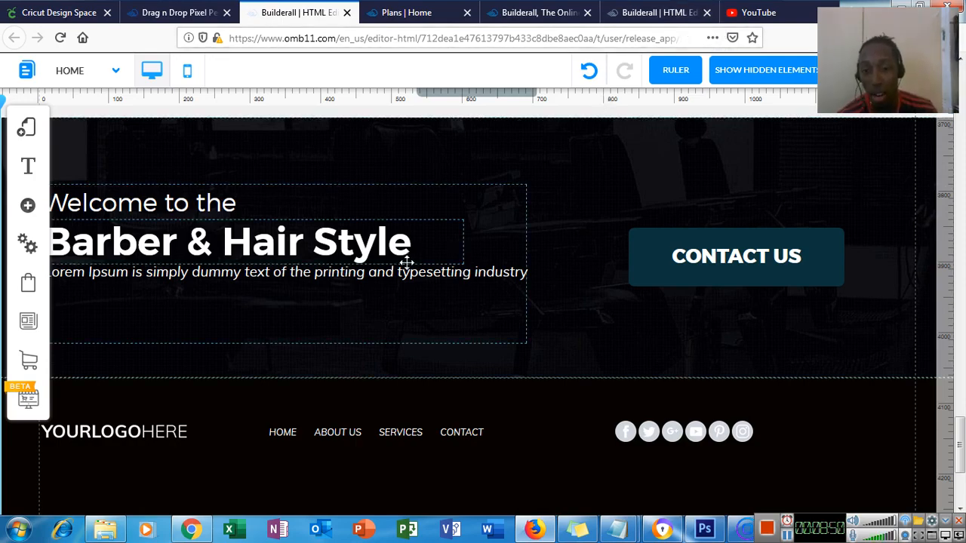
scroll(down, 3)
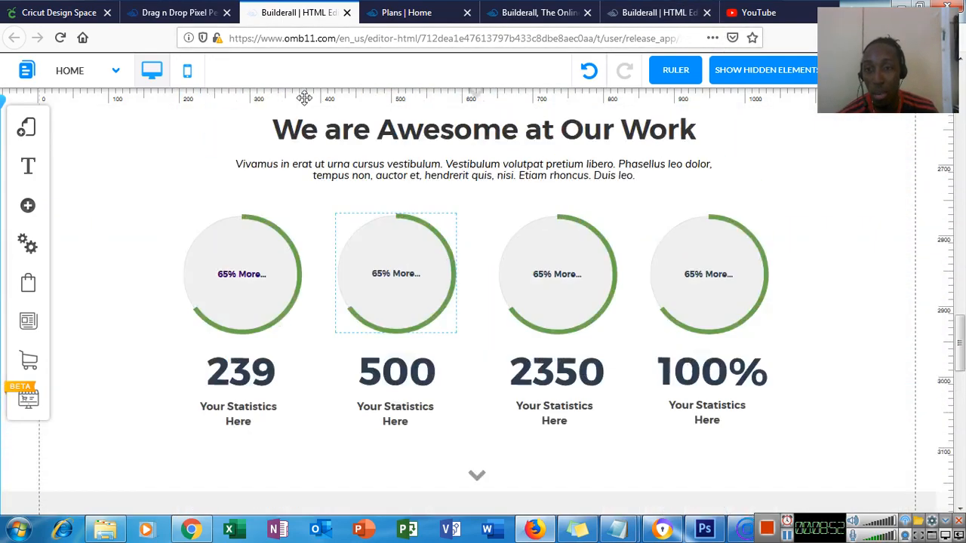
scroll(down, 3)
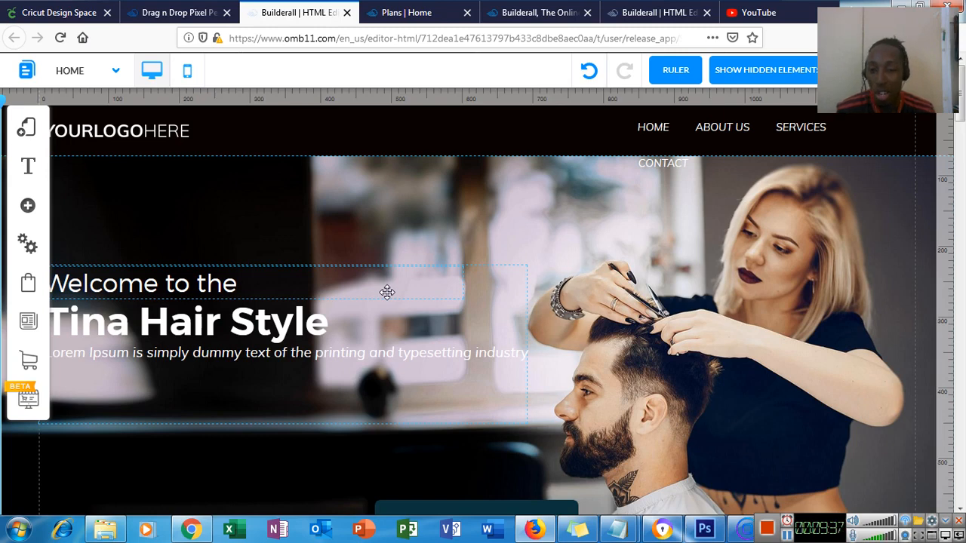
mouse_move(459, 332)
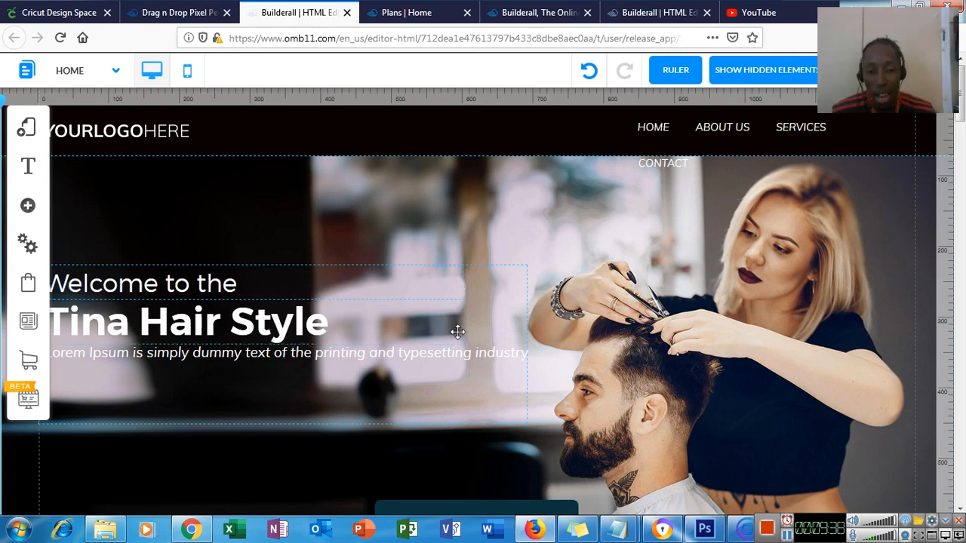